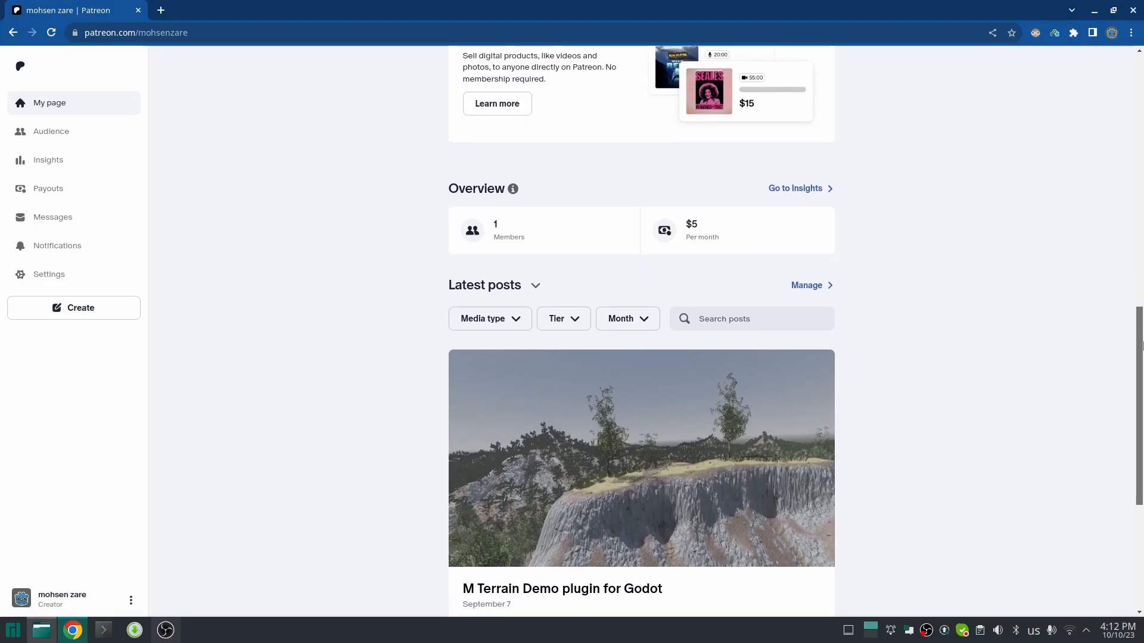
# Step: Scroll the view and switch over to the GIMP window
pyautogui.scroll(-3)
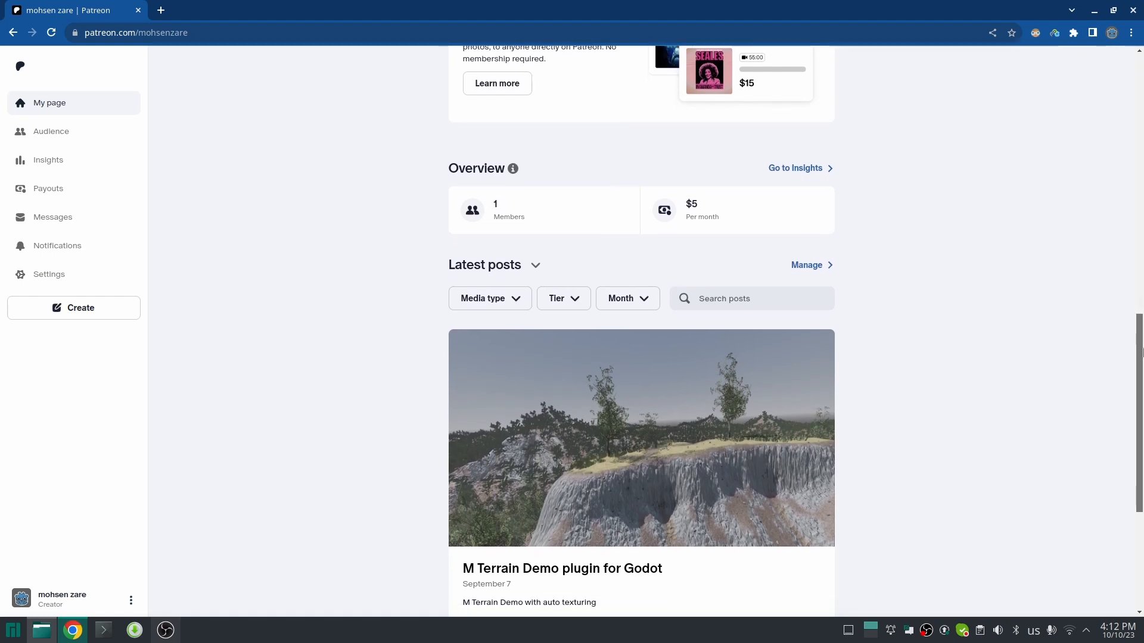
pyautogui.scroll(-3)
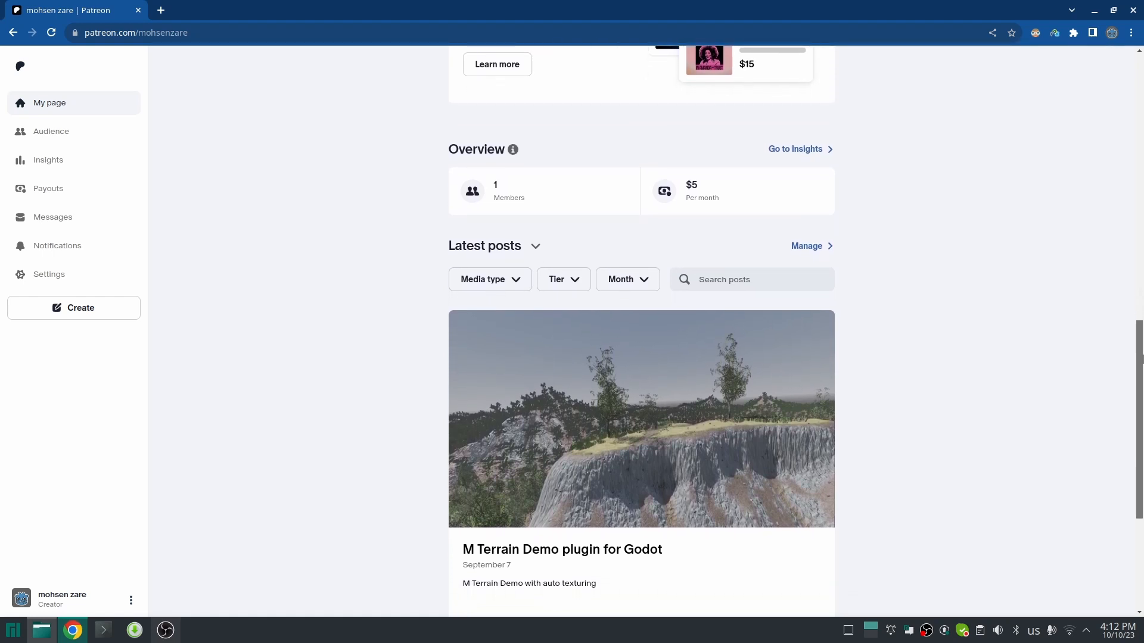
pyautogui.scroll(-3)
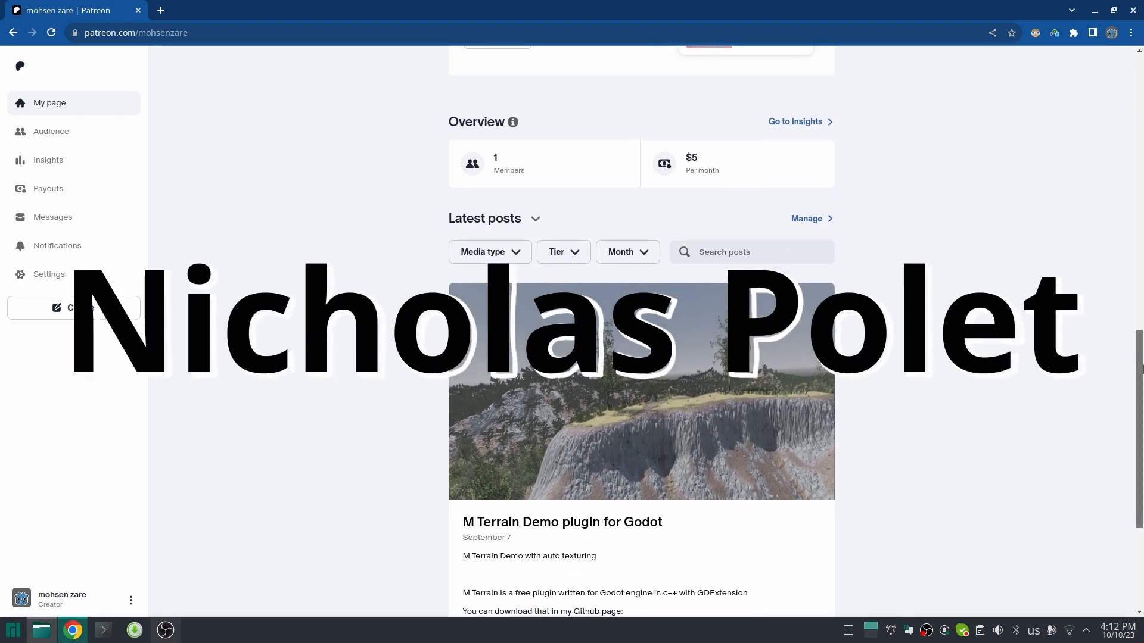
pyautogui.scroll(-3)
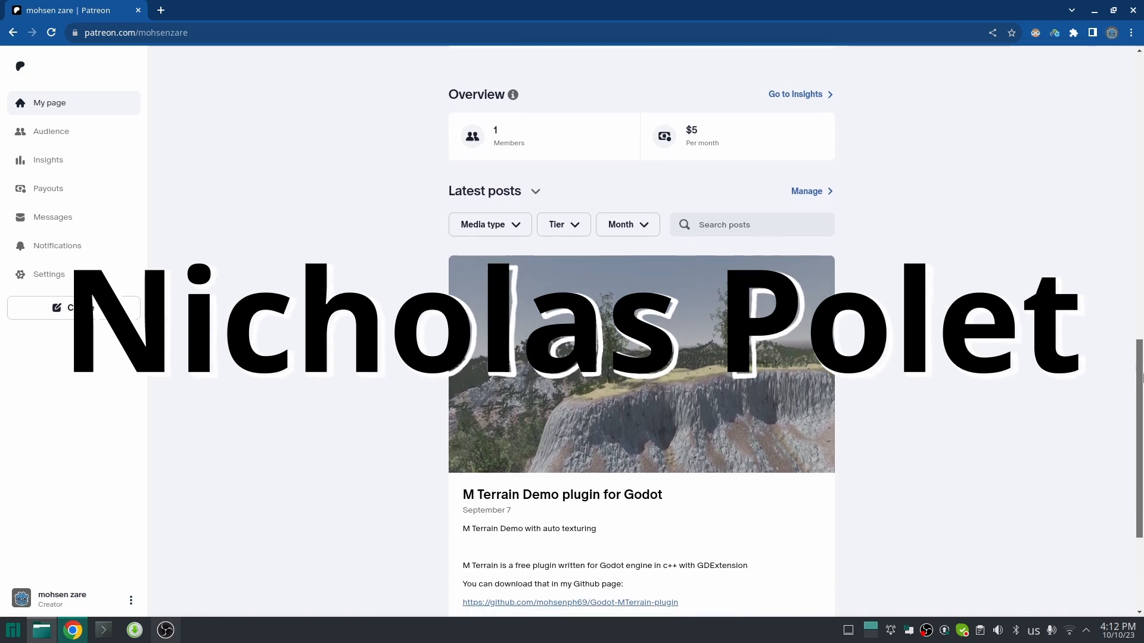
pyautogui.click(163, 630)
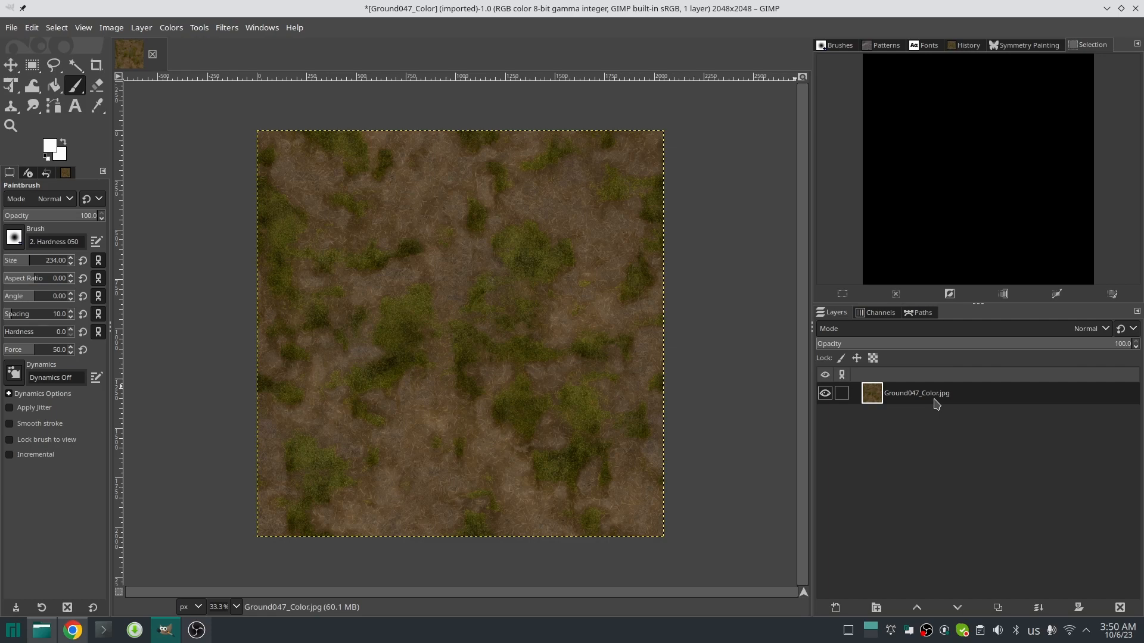
pyautogui.moveTo(914, 401)
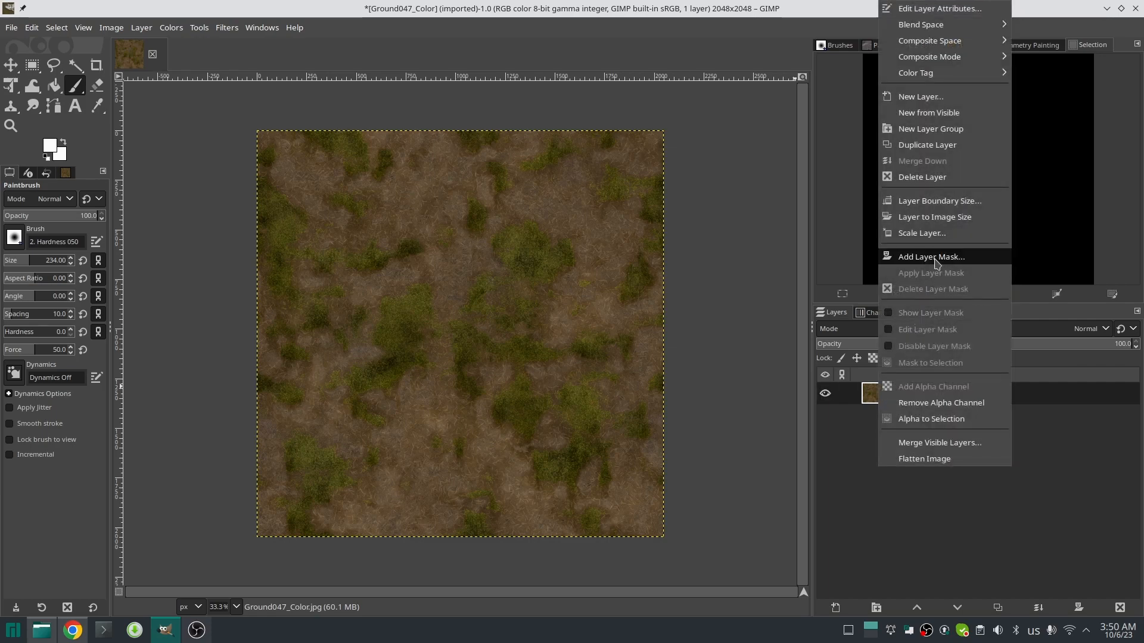
# Step: Add a white layer mask to Ground047_Color.jpg and toggle Show Layer Mask to view it
pyautogui.click(931, 256)
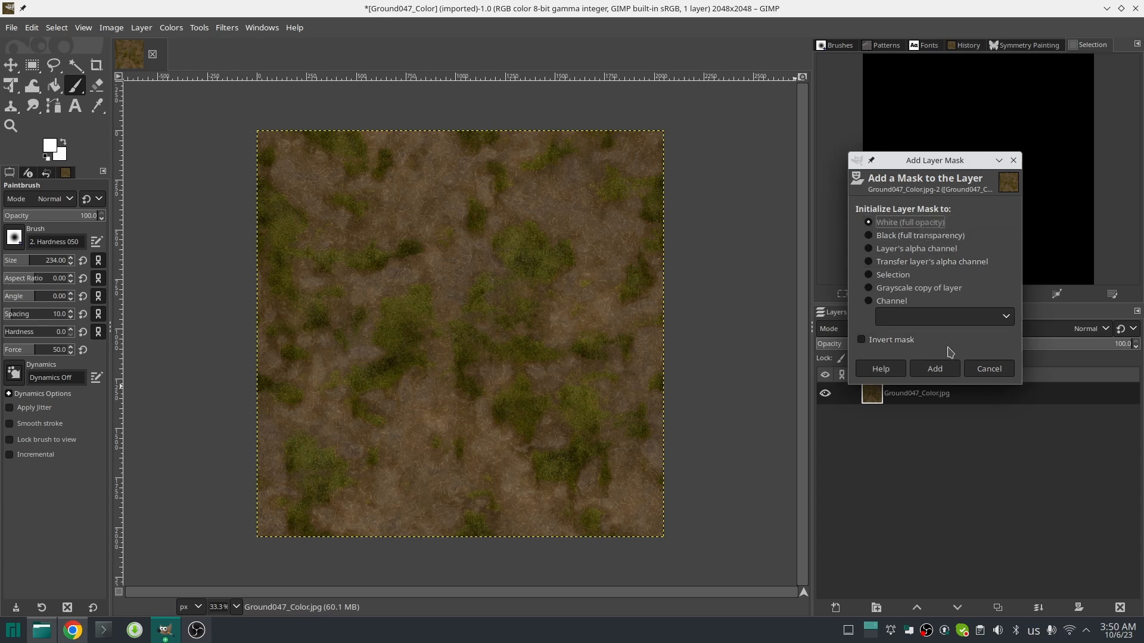
pyautogui.click(934, 368)
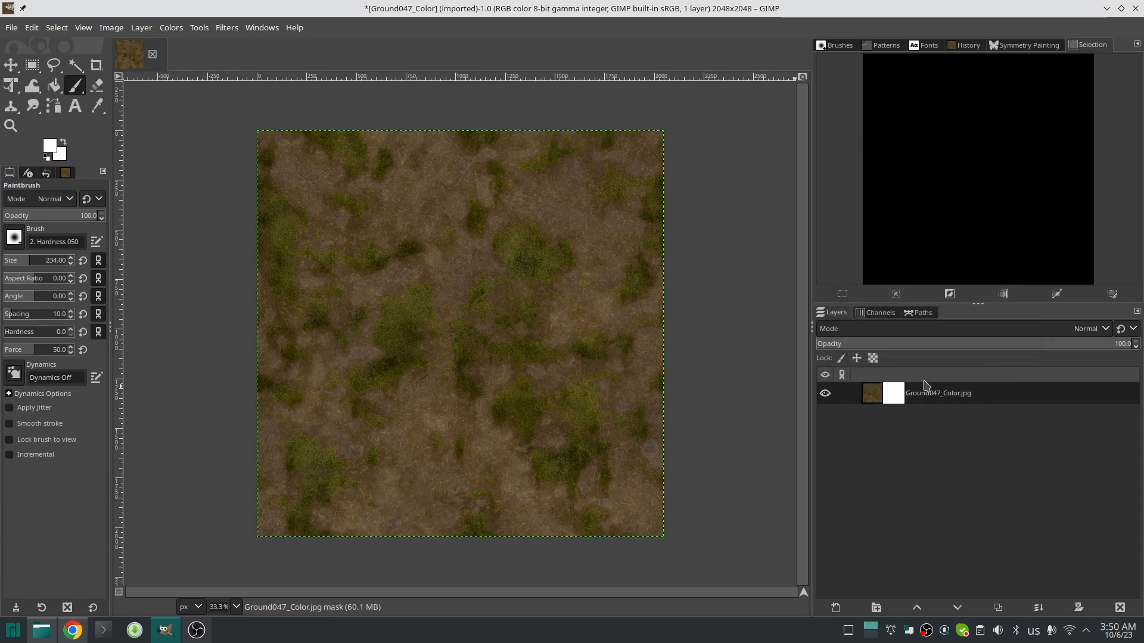
pyautogui.click(141, 26)
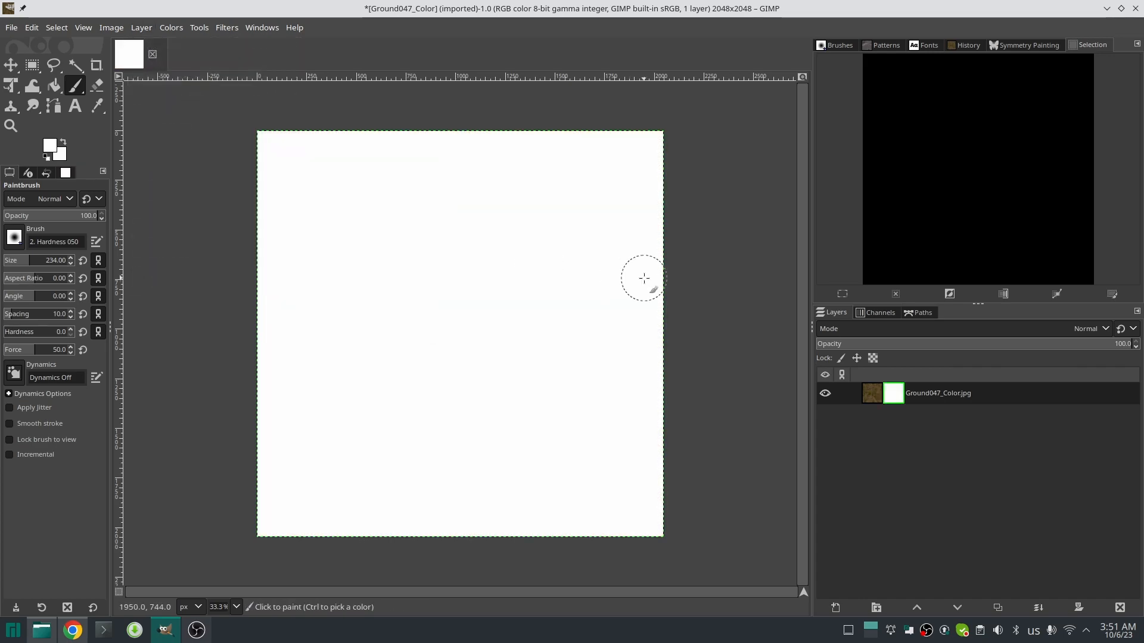
pyautogui.moveTo(730, 302)
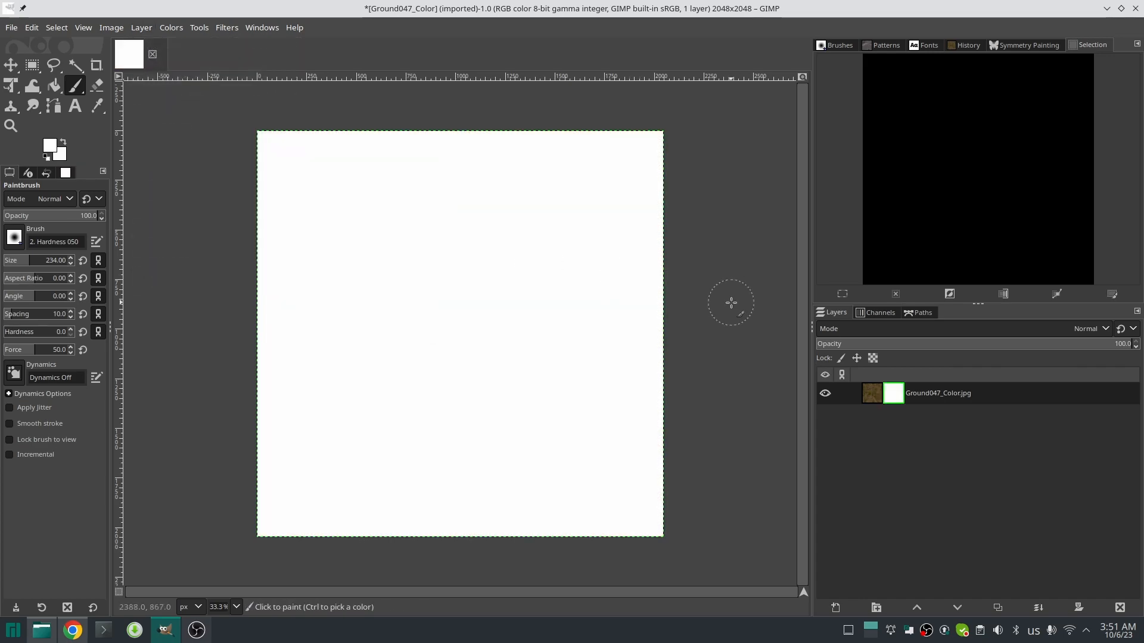
pyautogui.moveTo(141, 27)
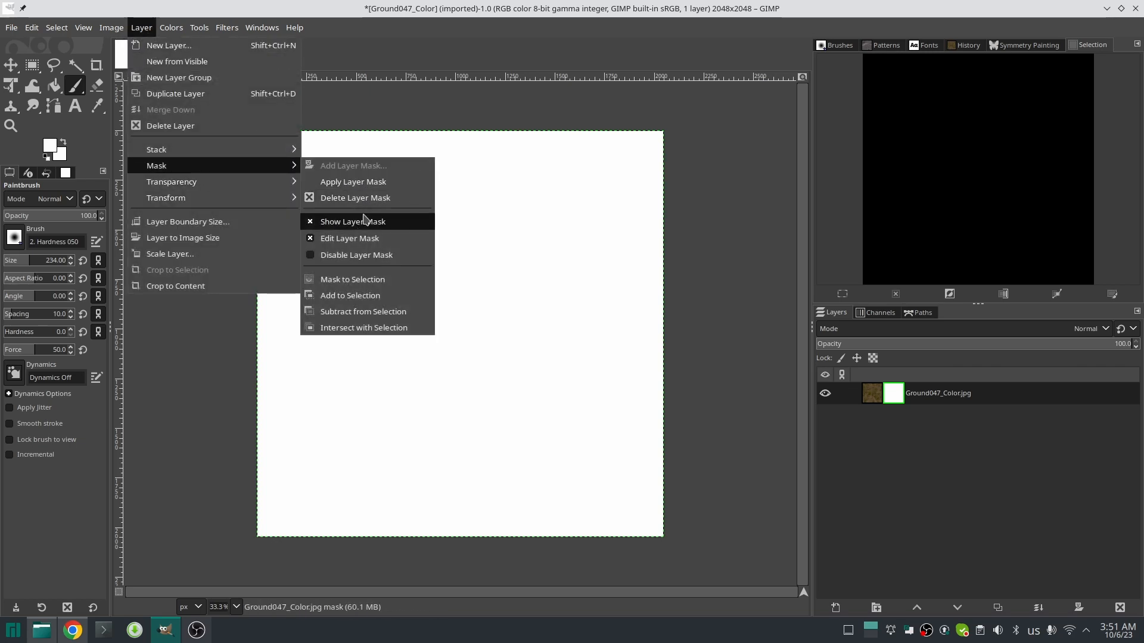
pyautogui.click(352, 221)
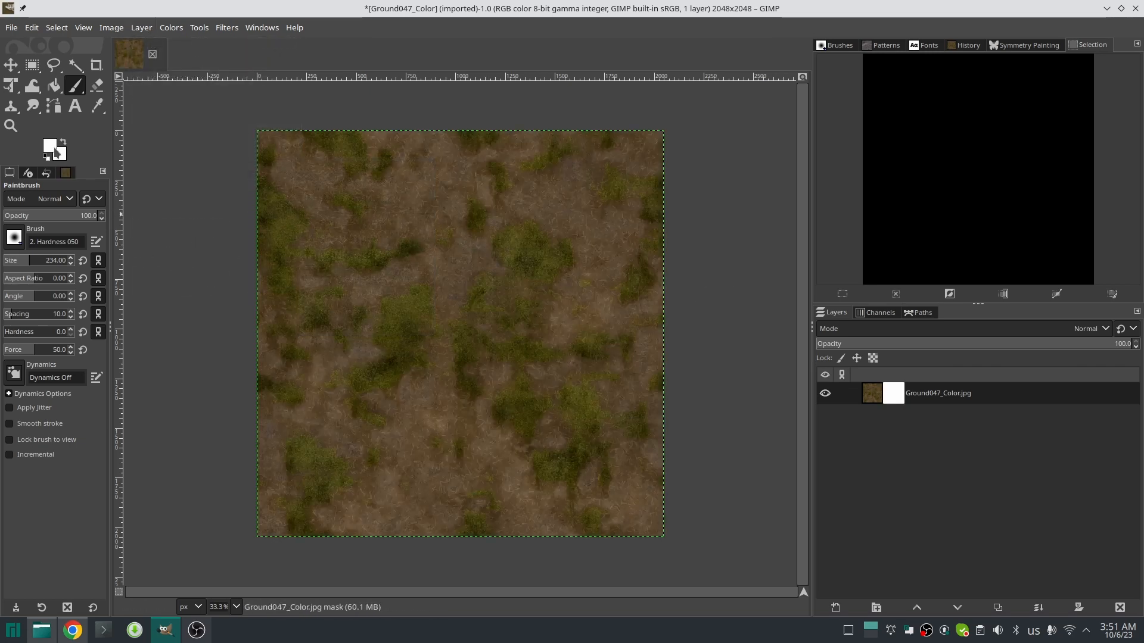
pyautogui.moveTo(429, 265)
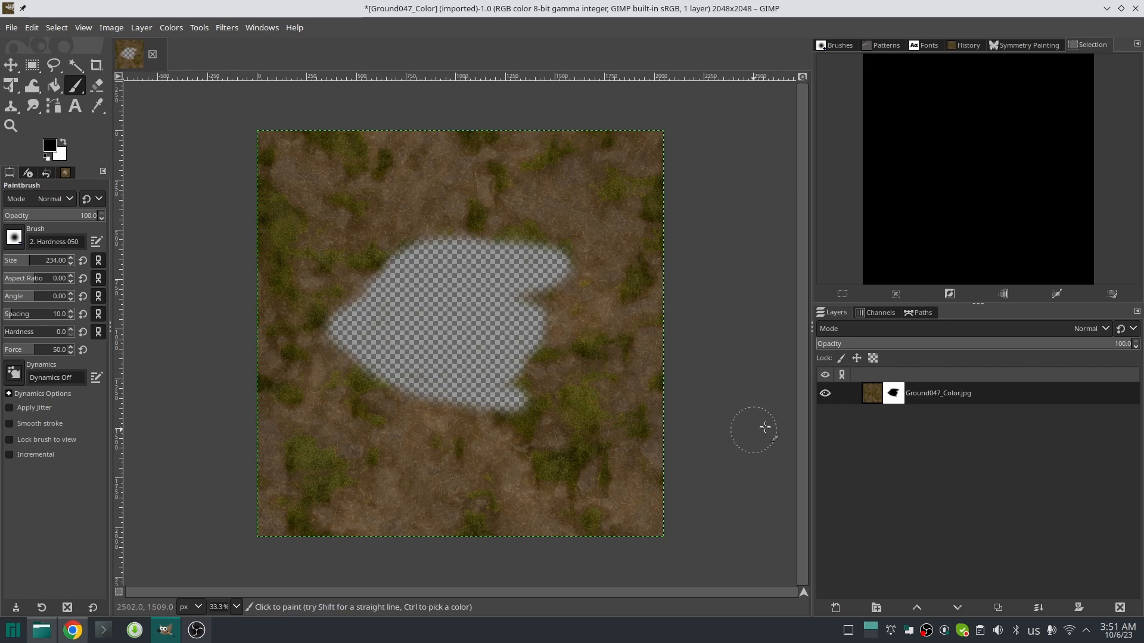
pyautogui.click(140, 27)
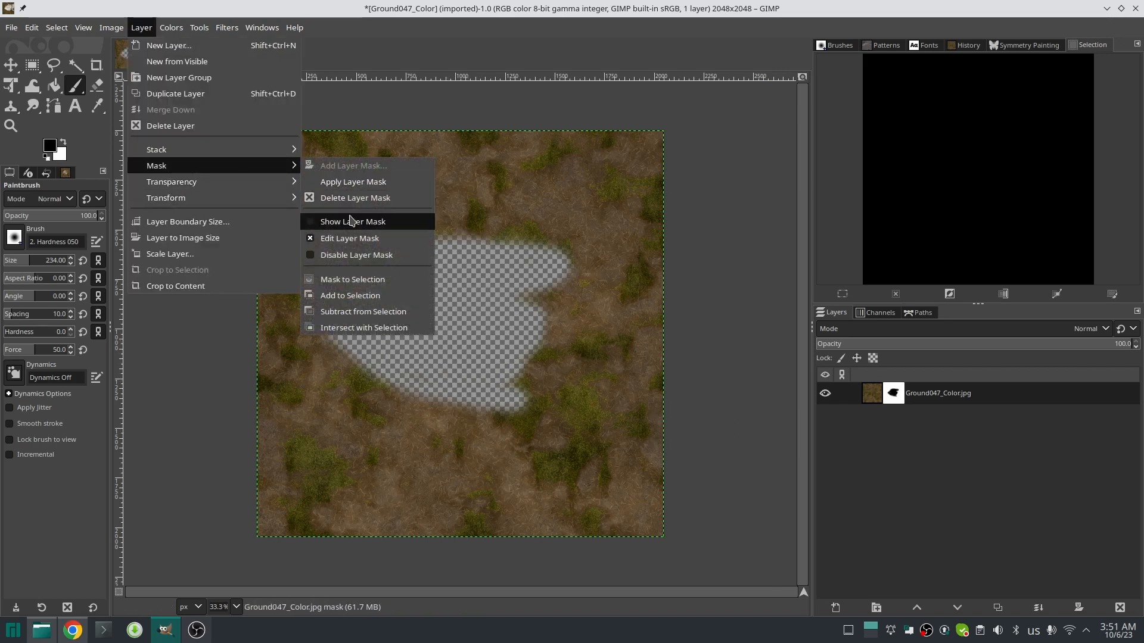
pyautogui.click(352, 221)
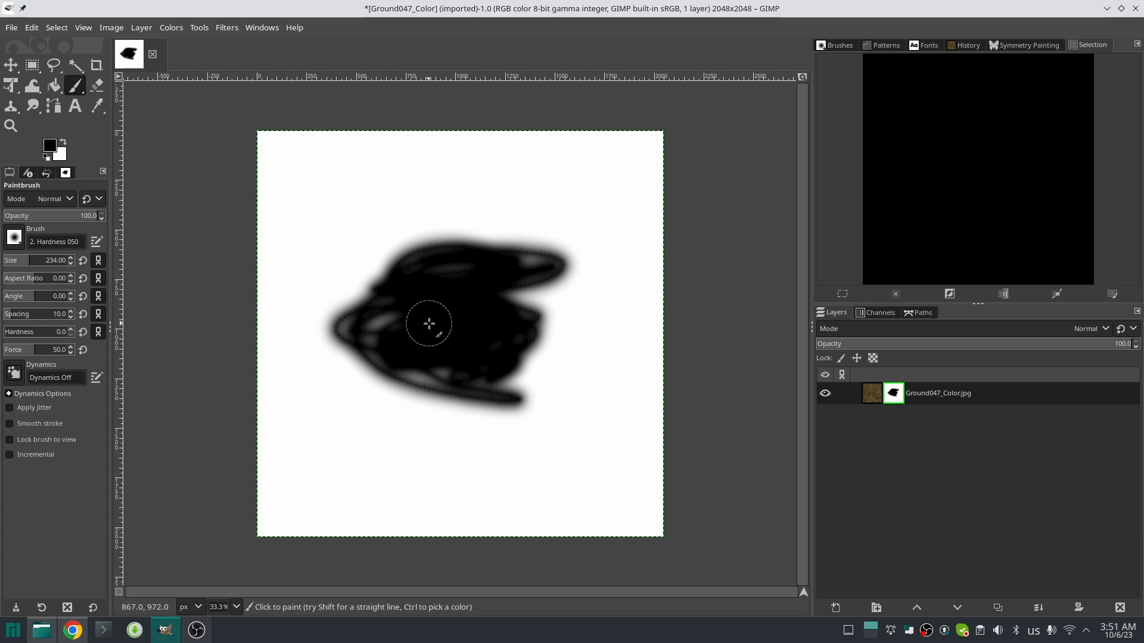
pyautogui.click(48, 146)
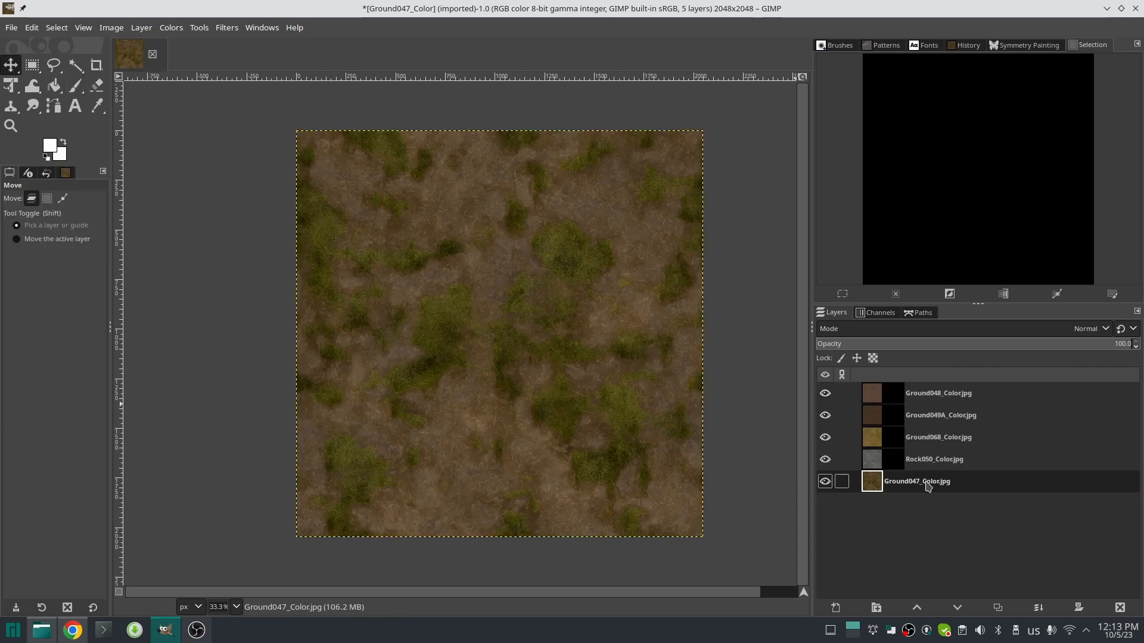
pyautogui.moveTo(936, 483)
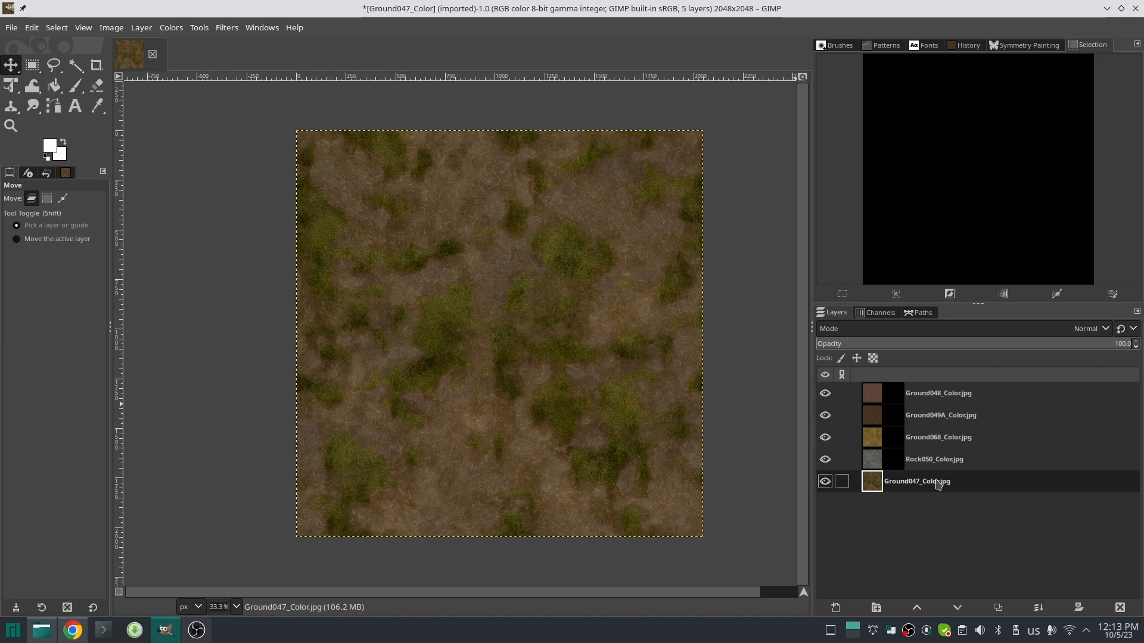
pyautogui.moveTo(922, 478)
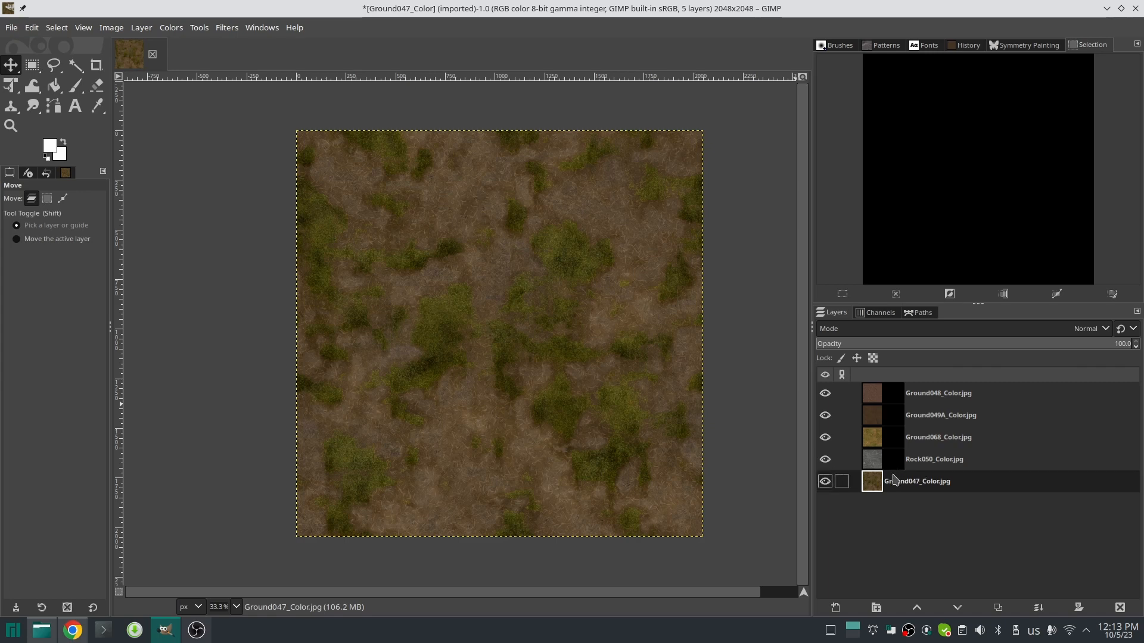
# Step: Select the Rock050_Color.jpg layer's mask and paint a rock strip near the top-left
pyautogui.click(938, 392)
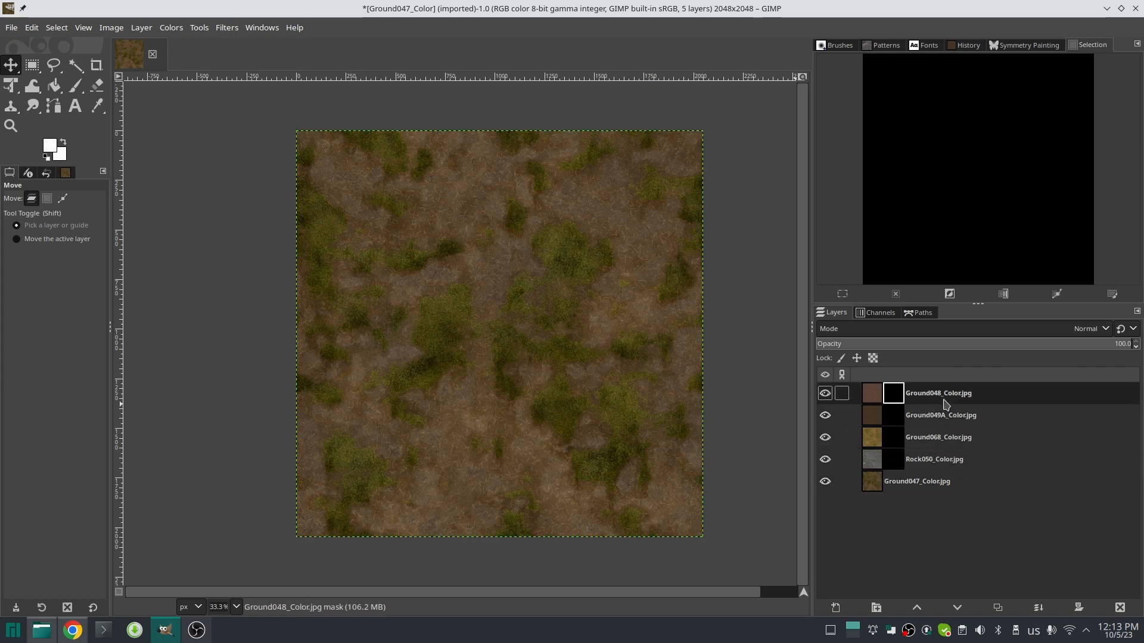
pyautogui.click(916, 481)
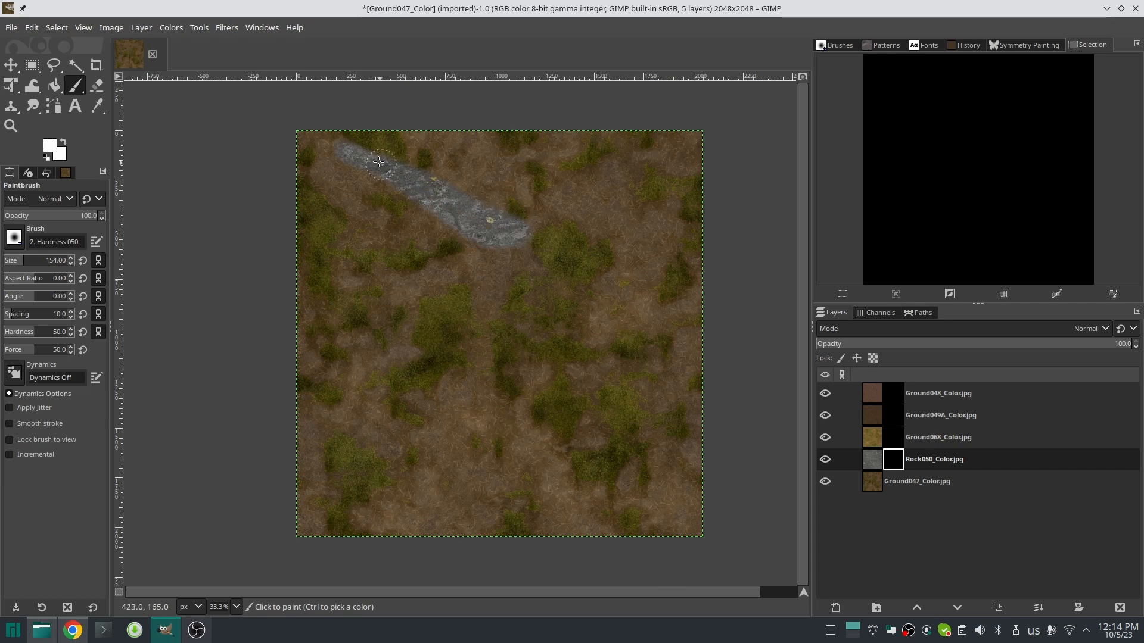
pyautogui.moveTo(380, 162); pyautogui.dragTo(442, 219)
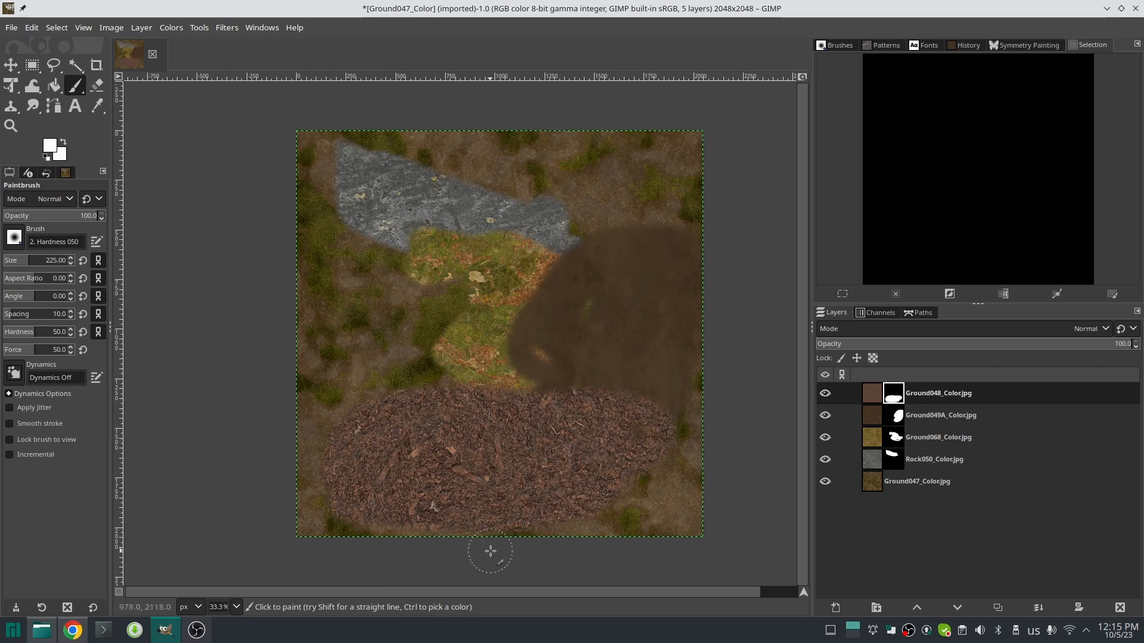
pyautogui.moveTo(493, 539)
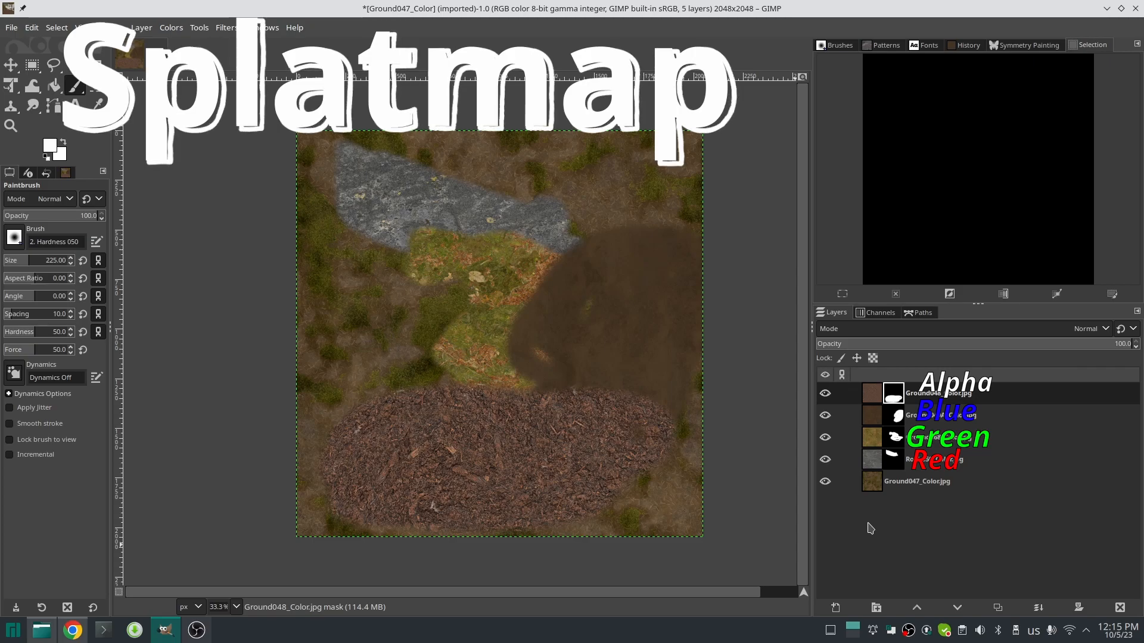
# Step: Switch to Godot and select the MTerrain node in the viewport
pyautogui.click(196, 630)
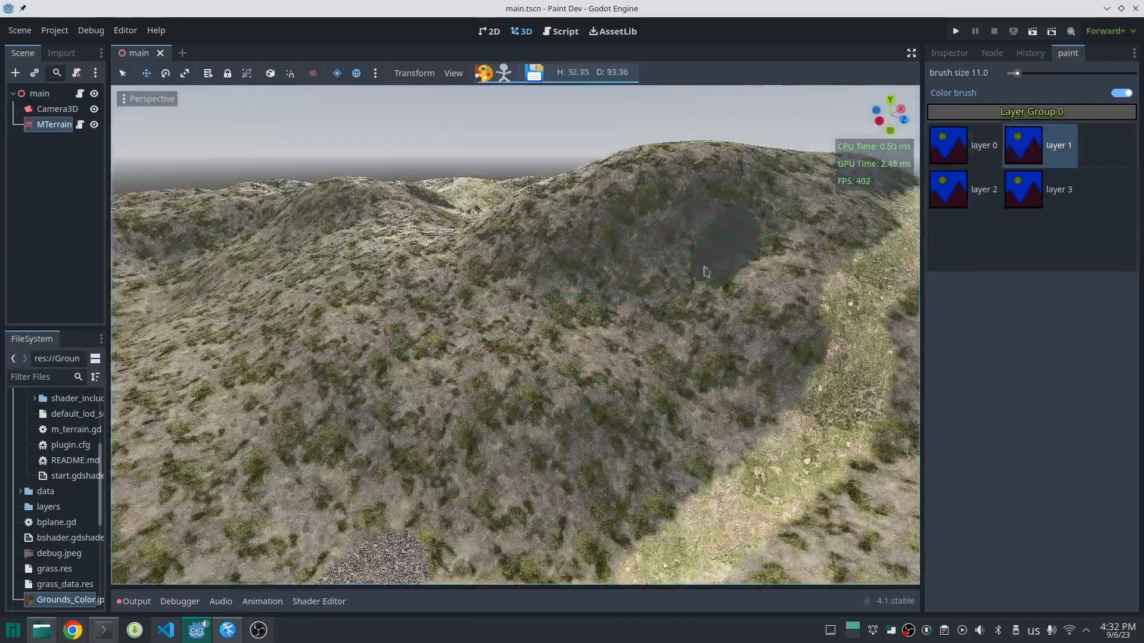
pyautogui.click(634, 292)
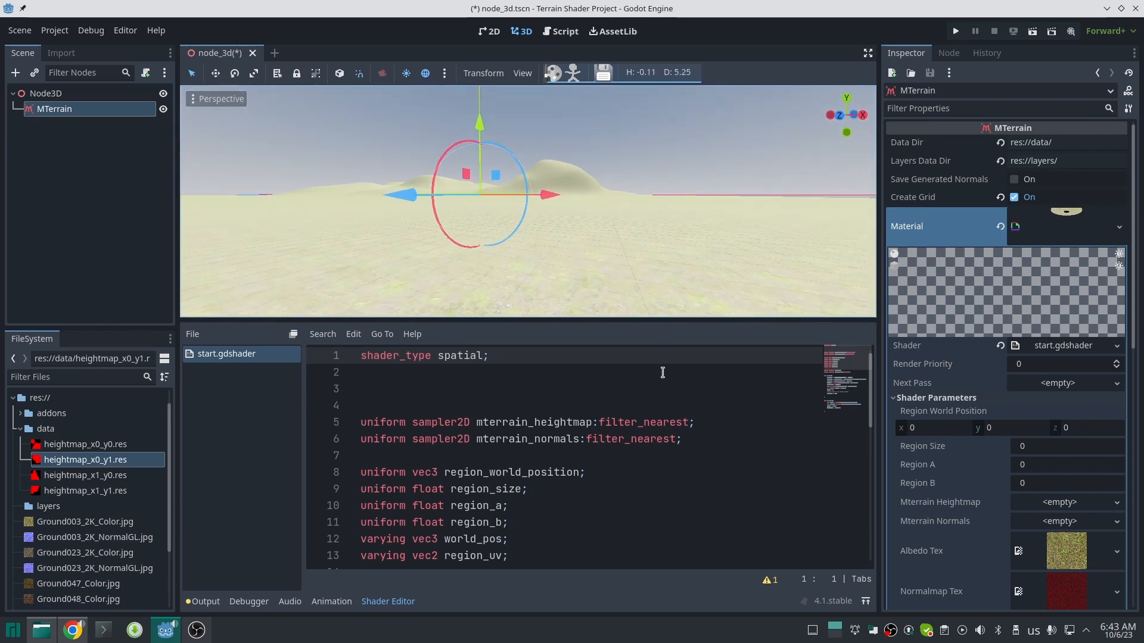
# Step: Rename albedo_tex to albedo_tex_bg and add the per-channel albedo uniforms, through alpha
pyautogui.scroll(-3)
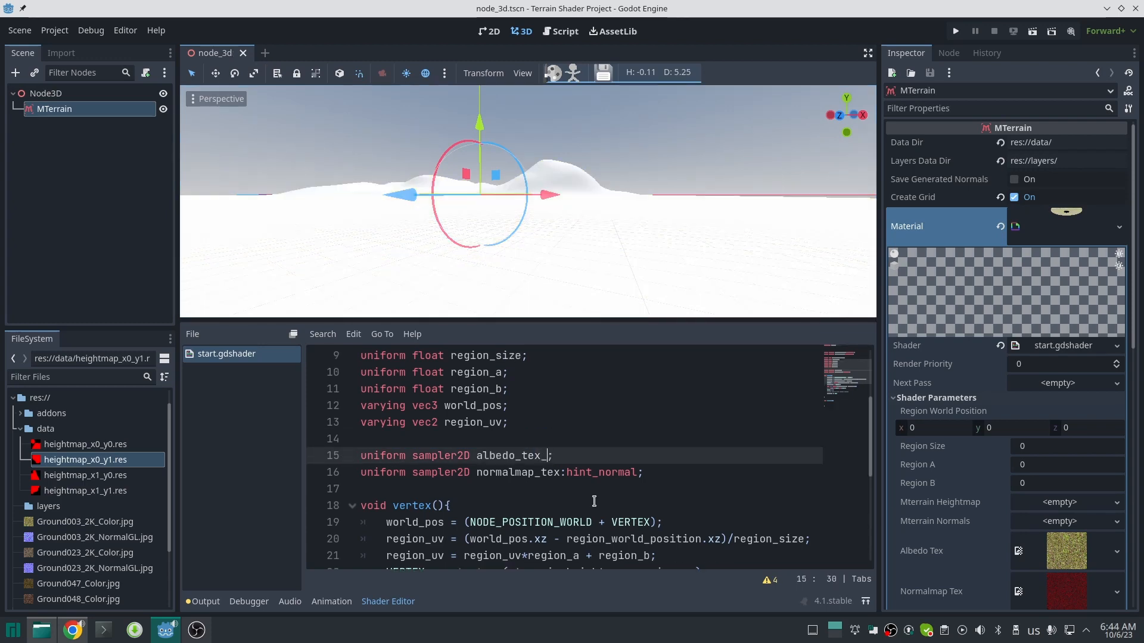
pyautogui.write('bg')
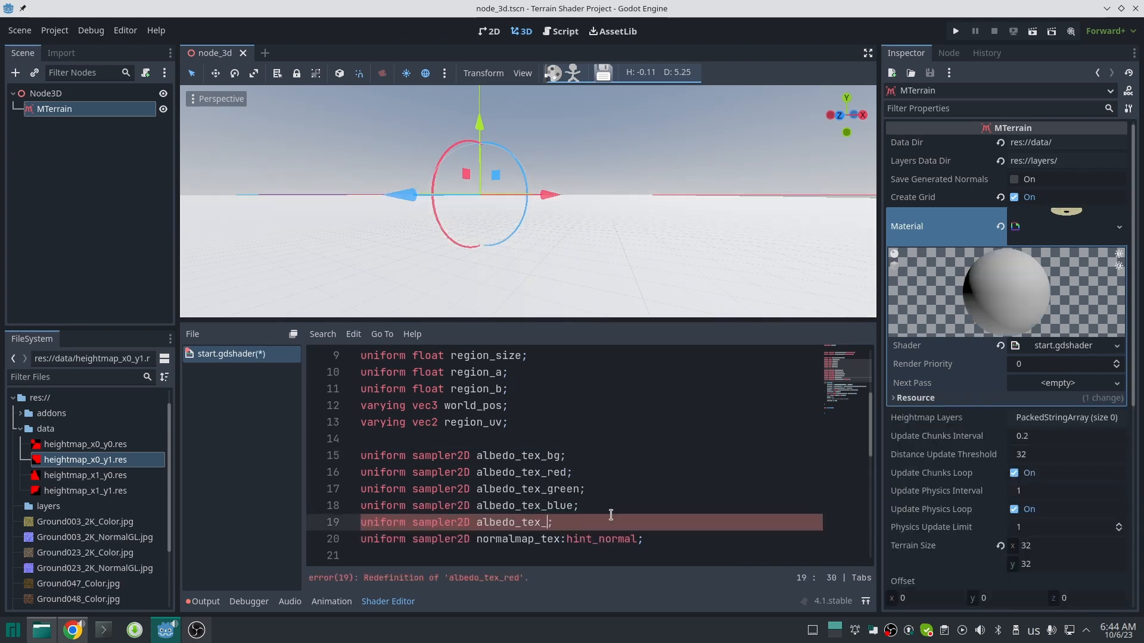
pyautogui.write('alpha')
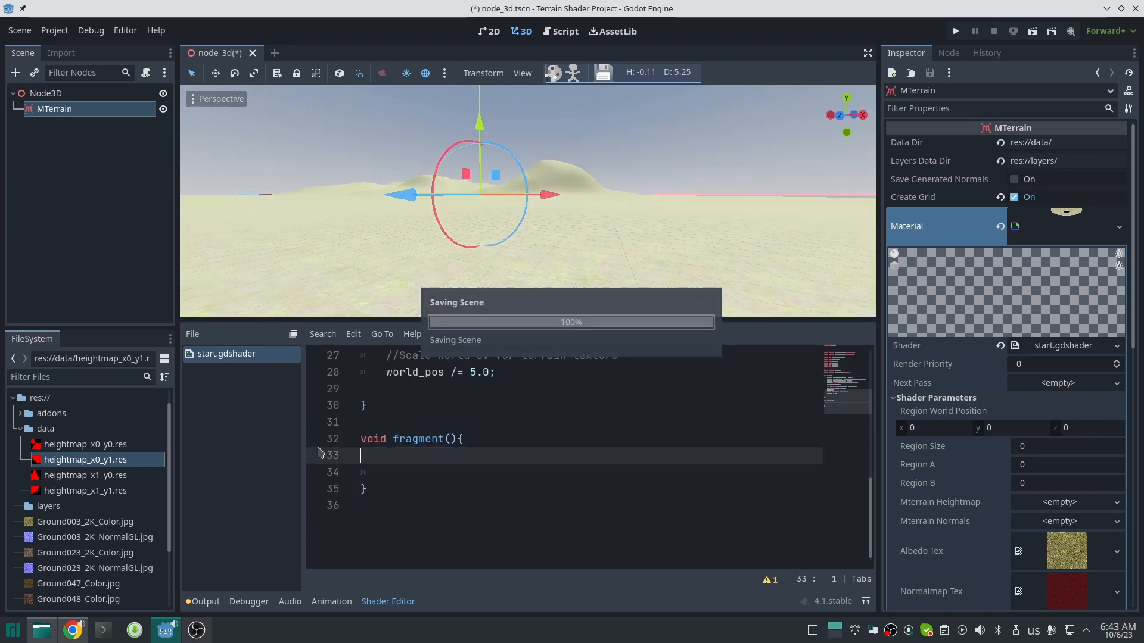
pyautogui.click(55, 30)
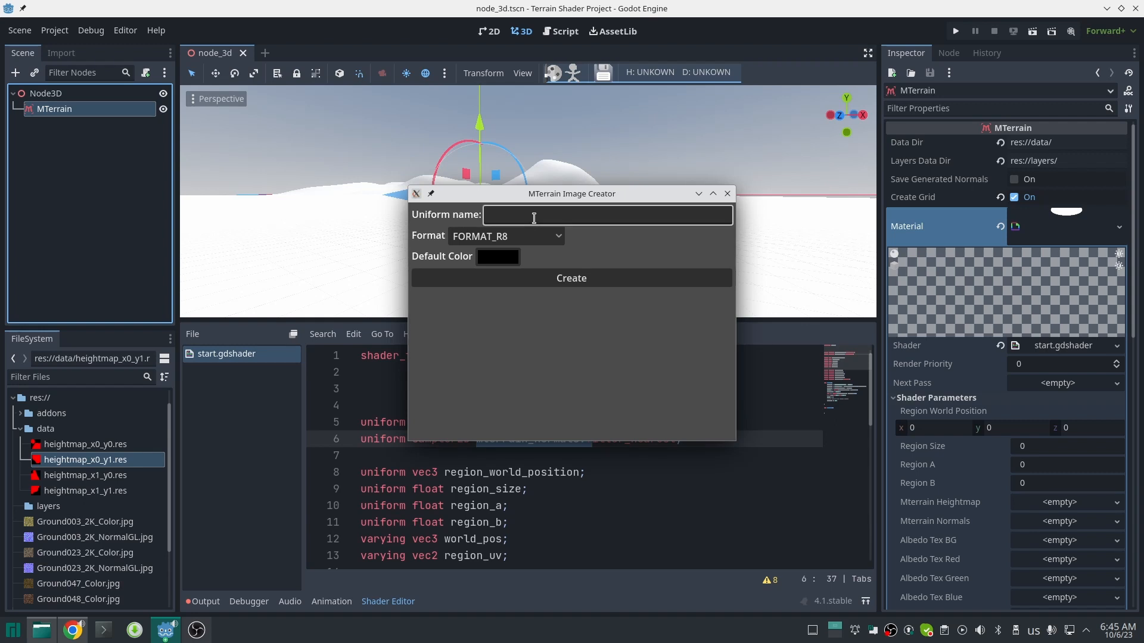
# Step: Create a 'splatmap' image in FORMAT_RGBA4444 and inspect the generated region files
pyautogui.write('splka')
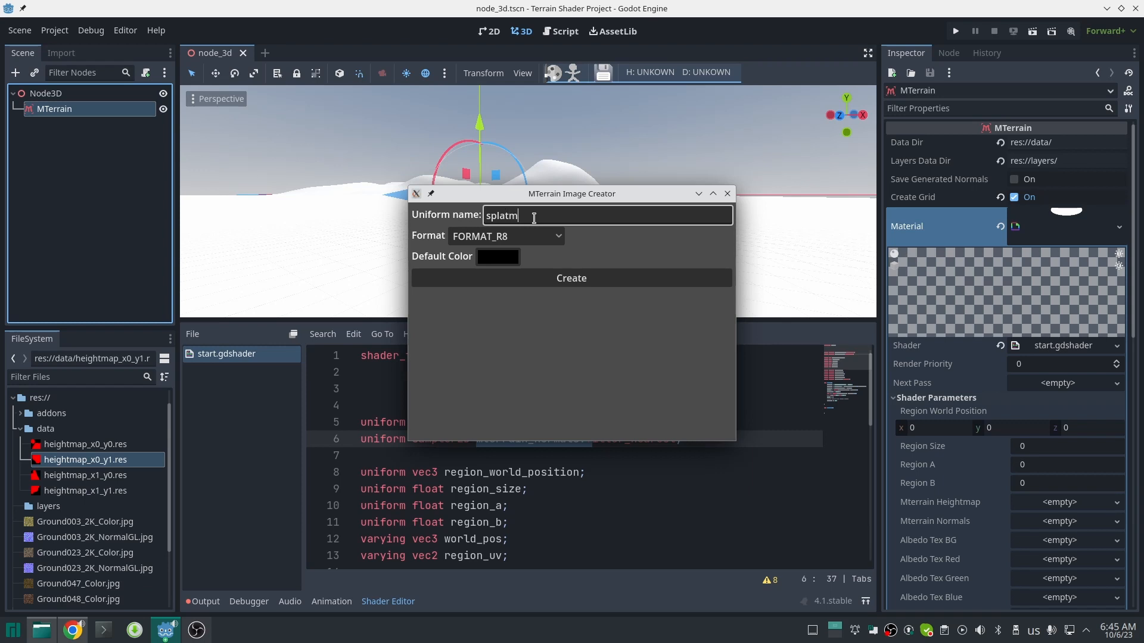
pyautogui.write('ap')
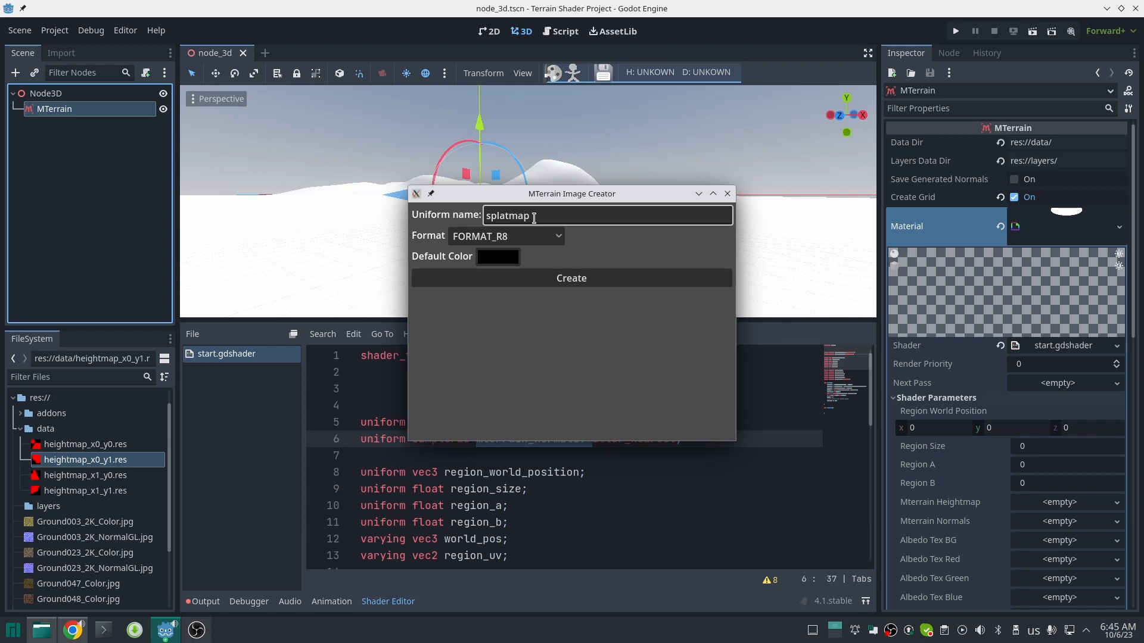
pyautogui.moveTo(531, 231)
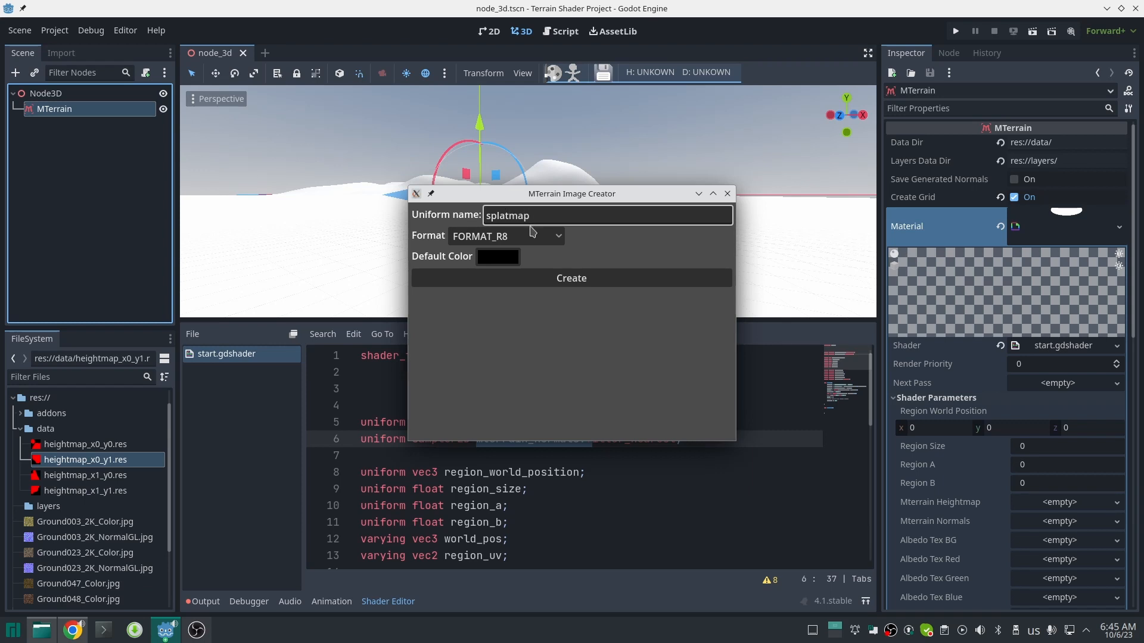
pyautogui.click(505, 236)
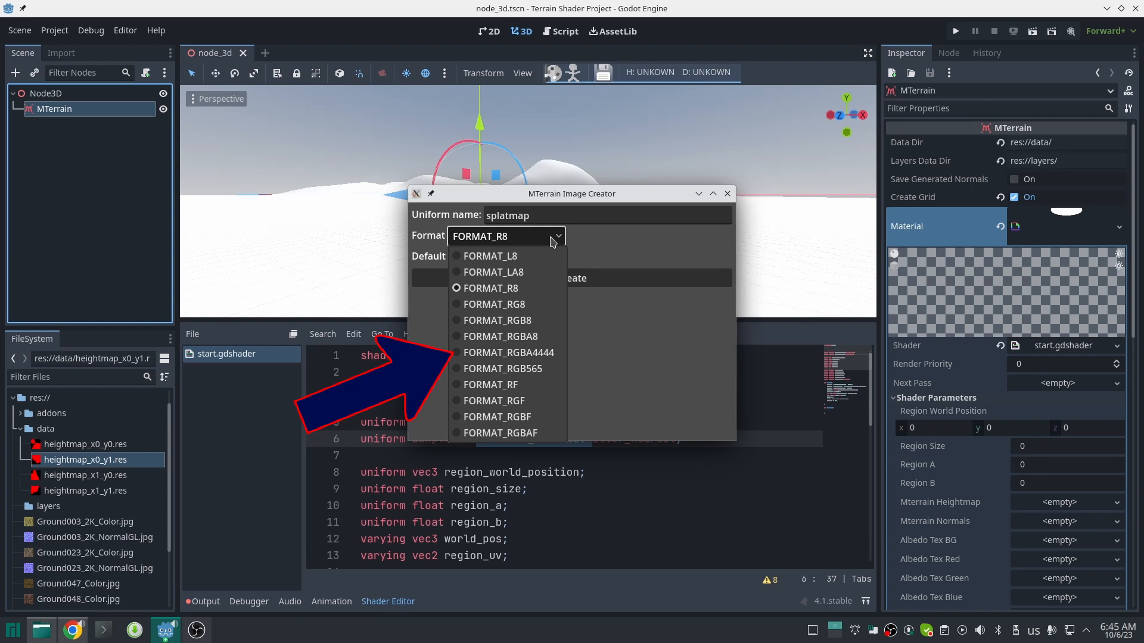
pyautogui.click(507, 352)
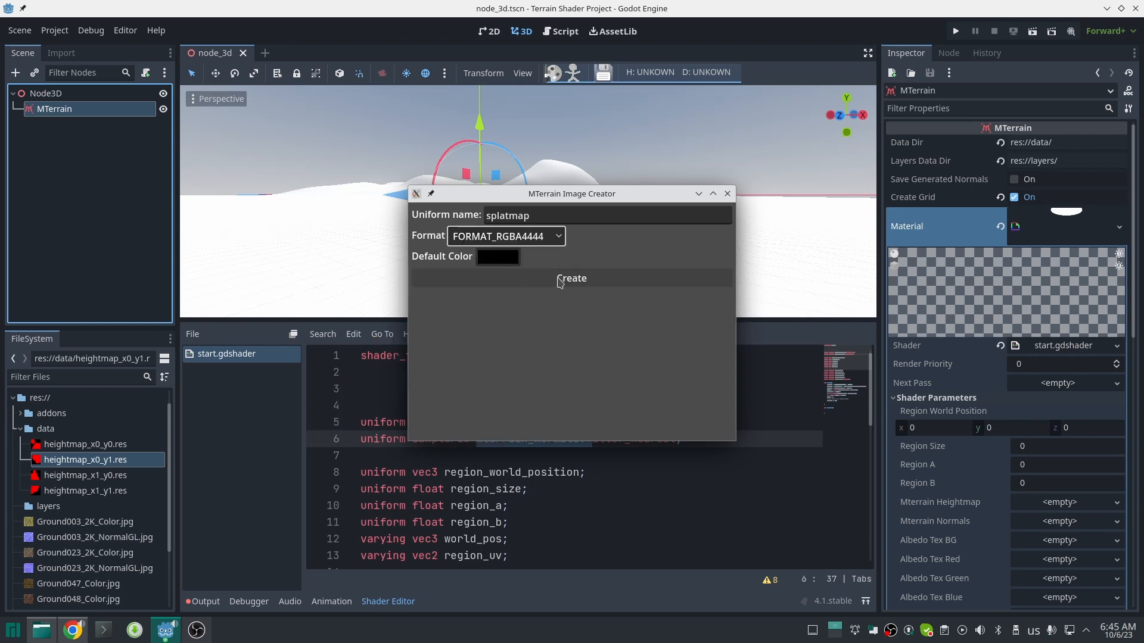
pyautogui.click(572, 278)
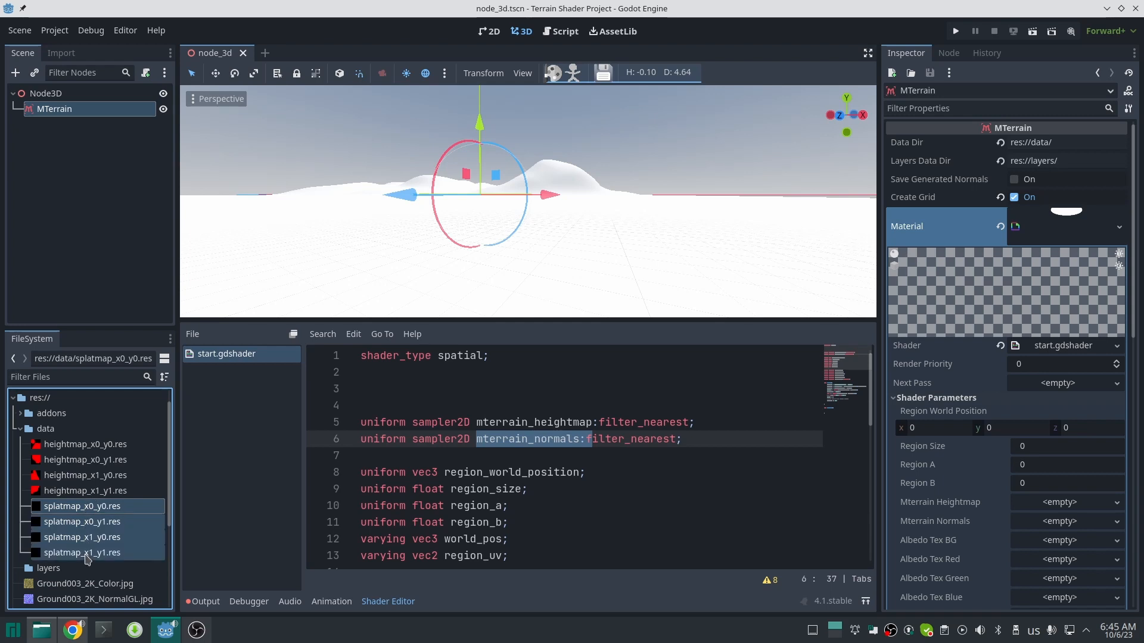
pyautogui.click(82, 521)
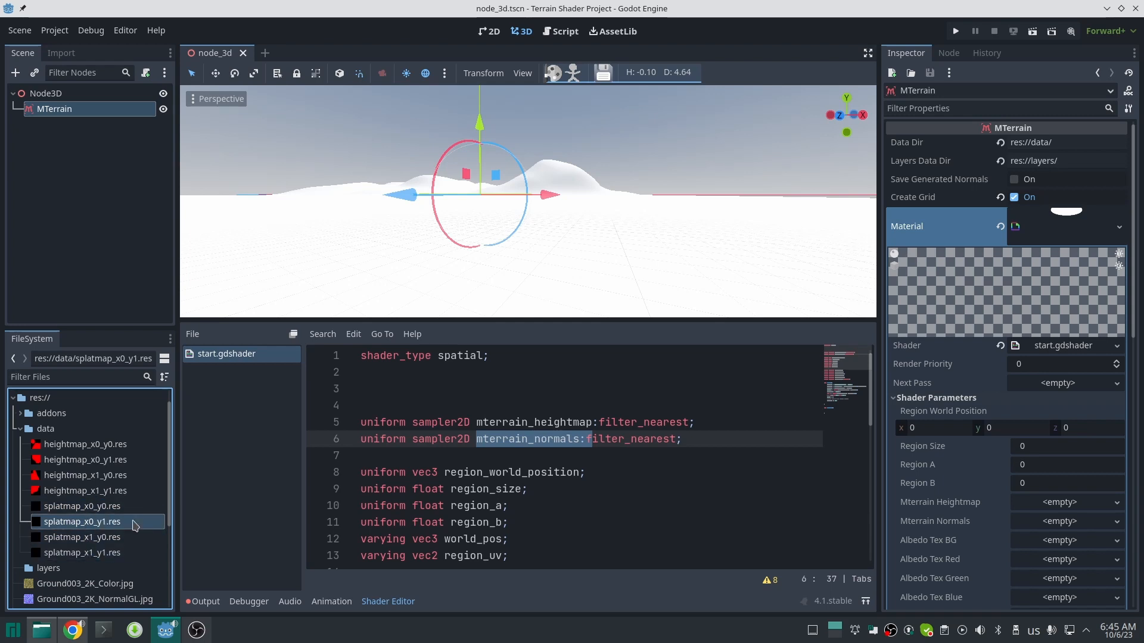
pyautogui.click(82, 552)
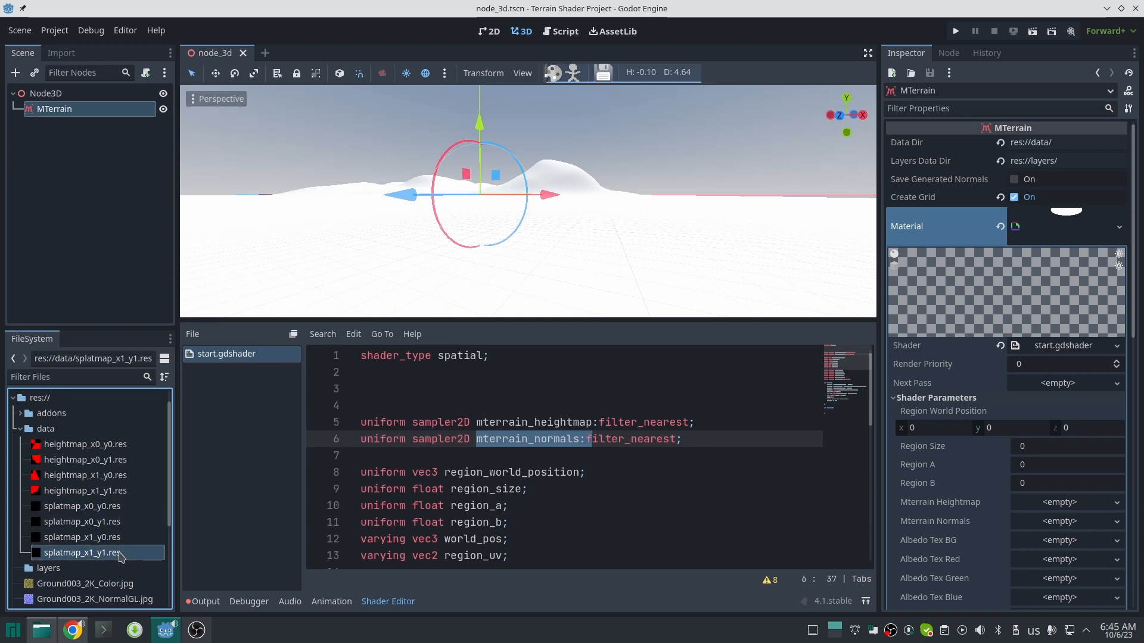
# Step: Declare uniform sampler2D mterrain_splatmap and sample it into vec4 splatmap with region_uv
pyautogui.write('uniform sampler2D mterrain_spl')
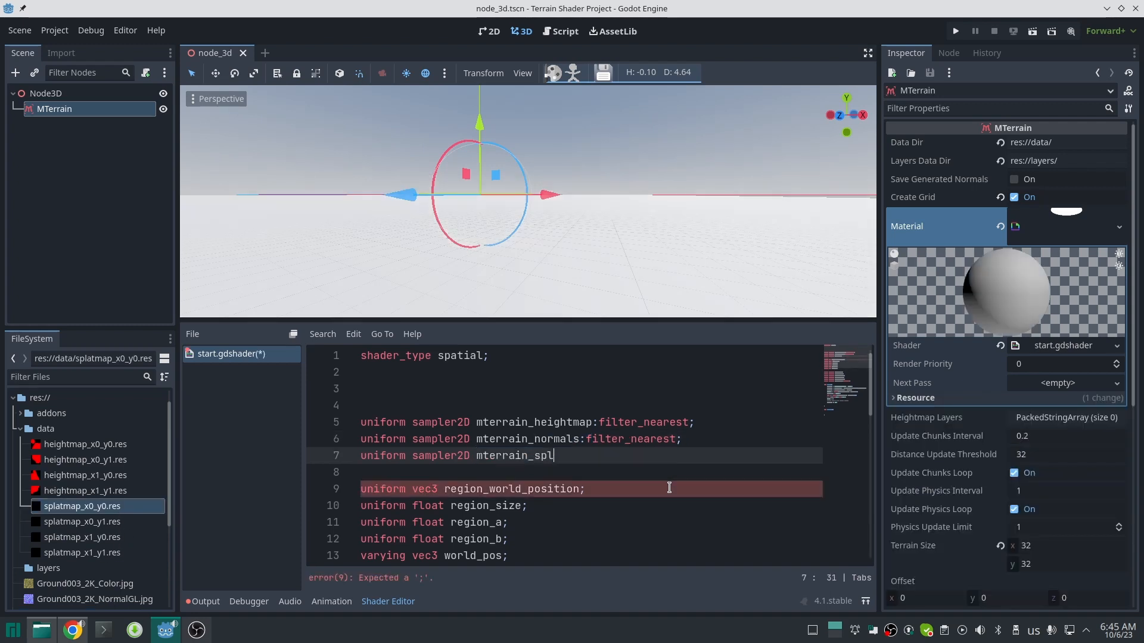
pyautogui.write('atm')
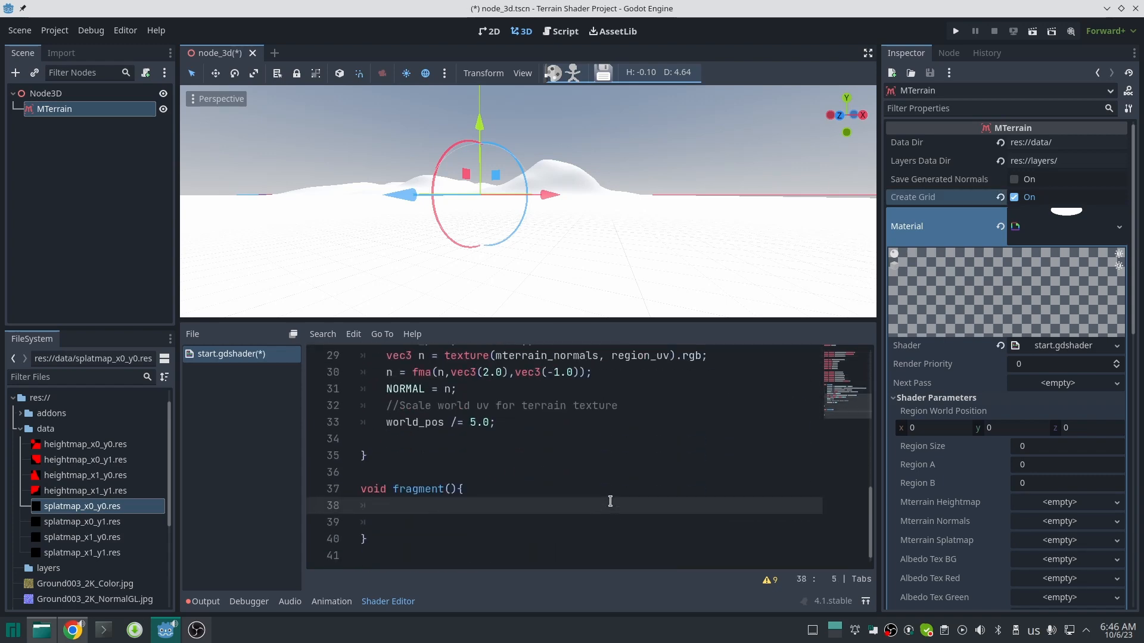
pyautogui.write('vec4 splatmap = texture(mterrain_splatmap, region_uv)')
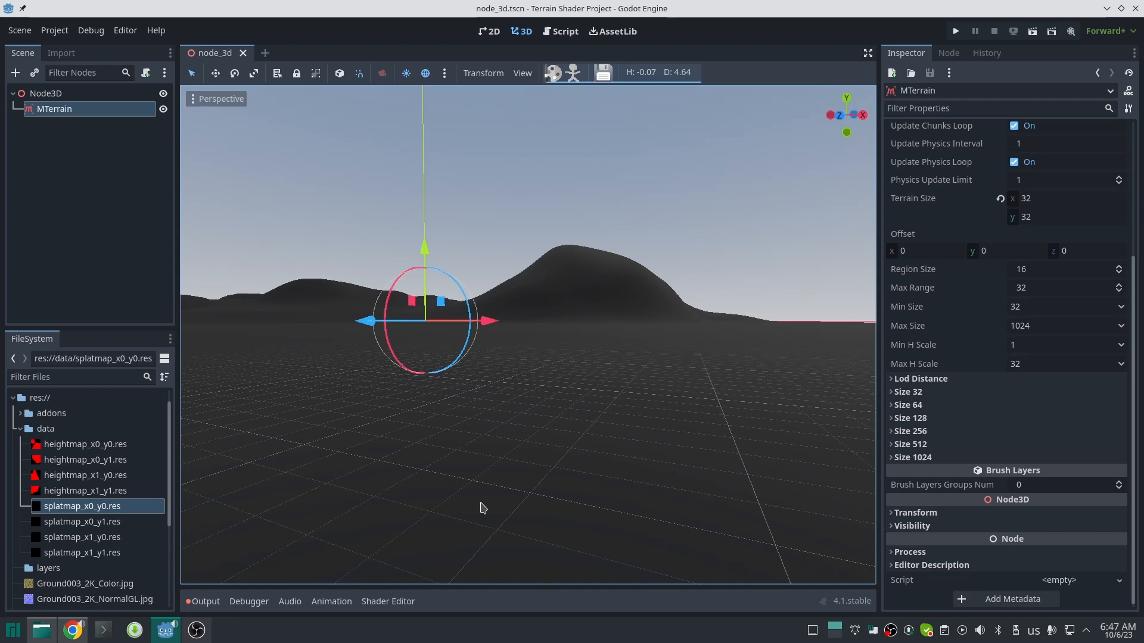
# Step: Reopen the MTerrain image creator with name 'splatmap' and begin setting its default colour
pyautogui.click(54, 31)
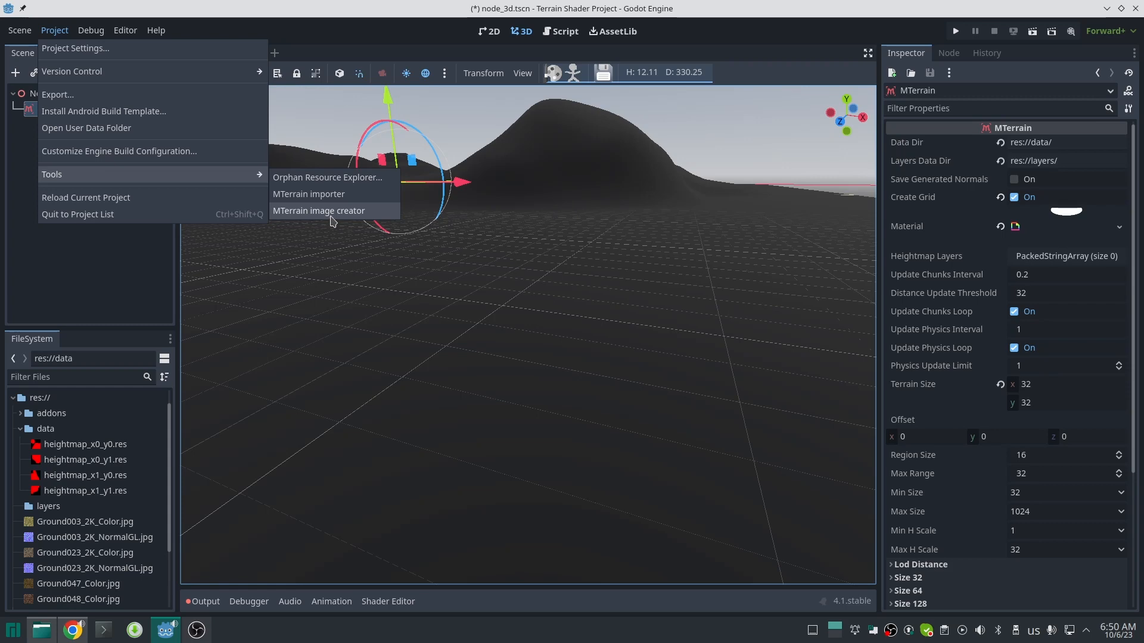
pyautogui.click(318, 211)
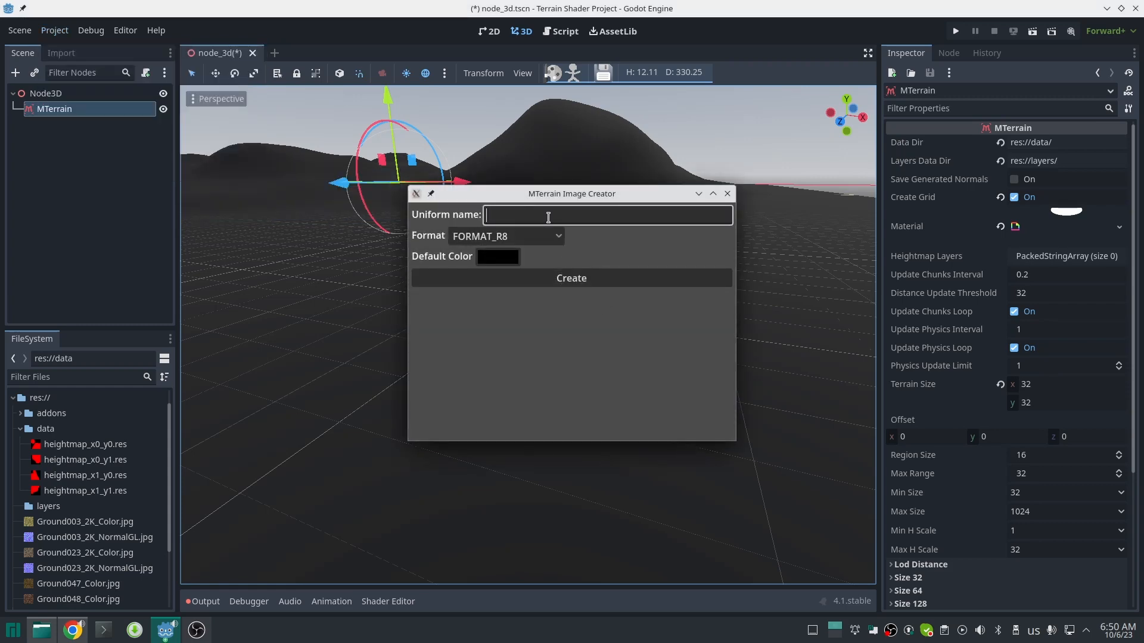
pyautogui.write('splt')
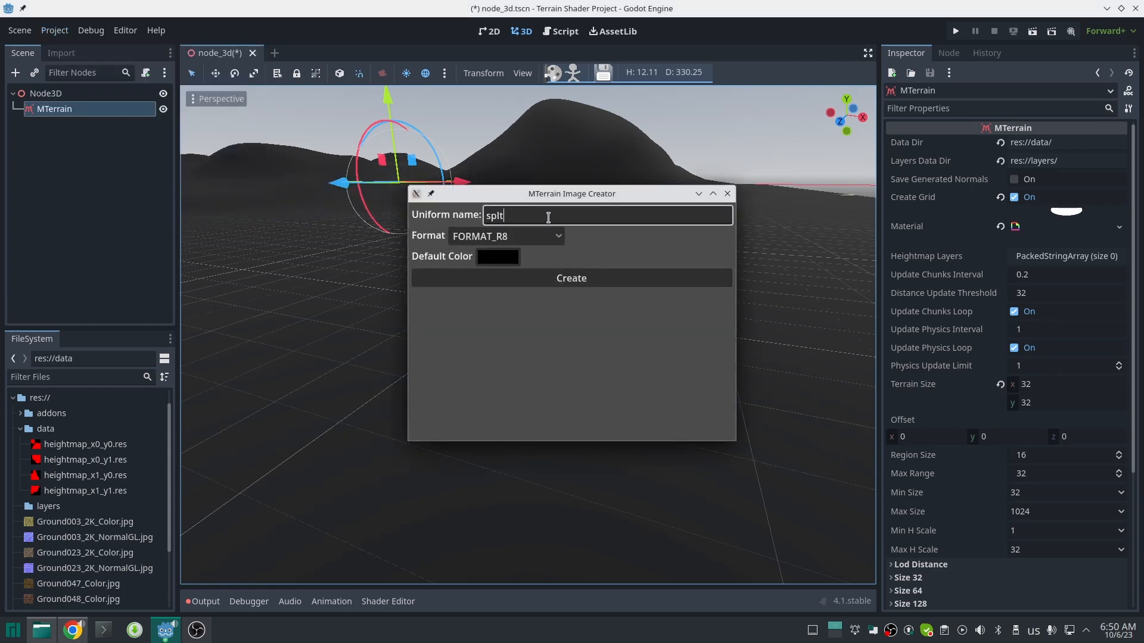
pyautogui.click(497, 256)
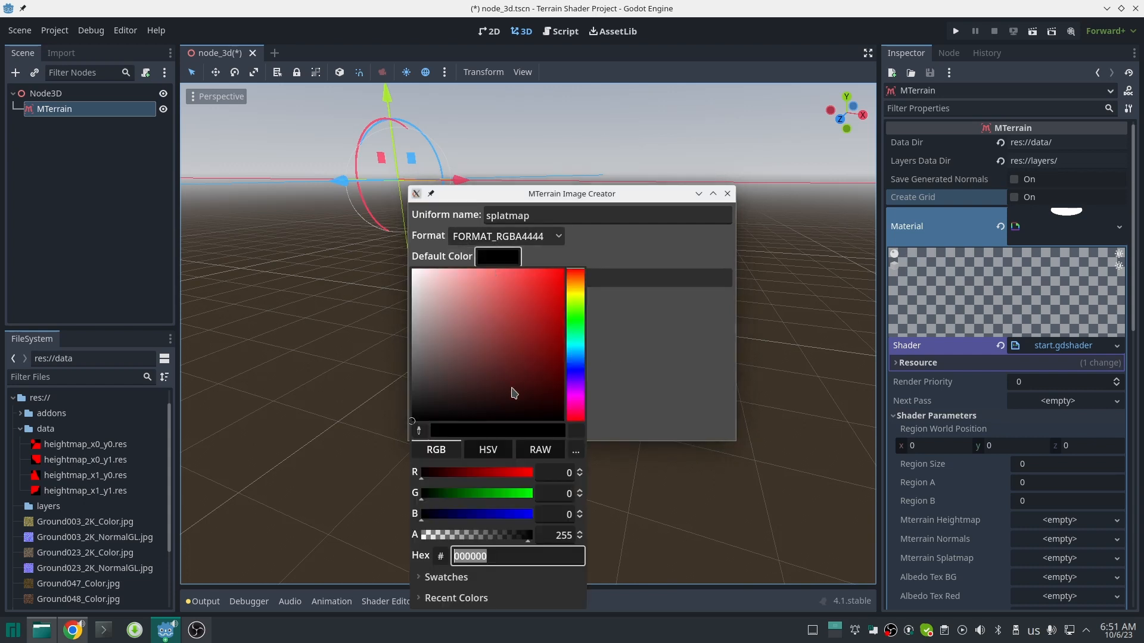
pyautogui.moveTo(531, 540)
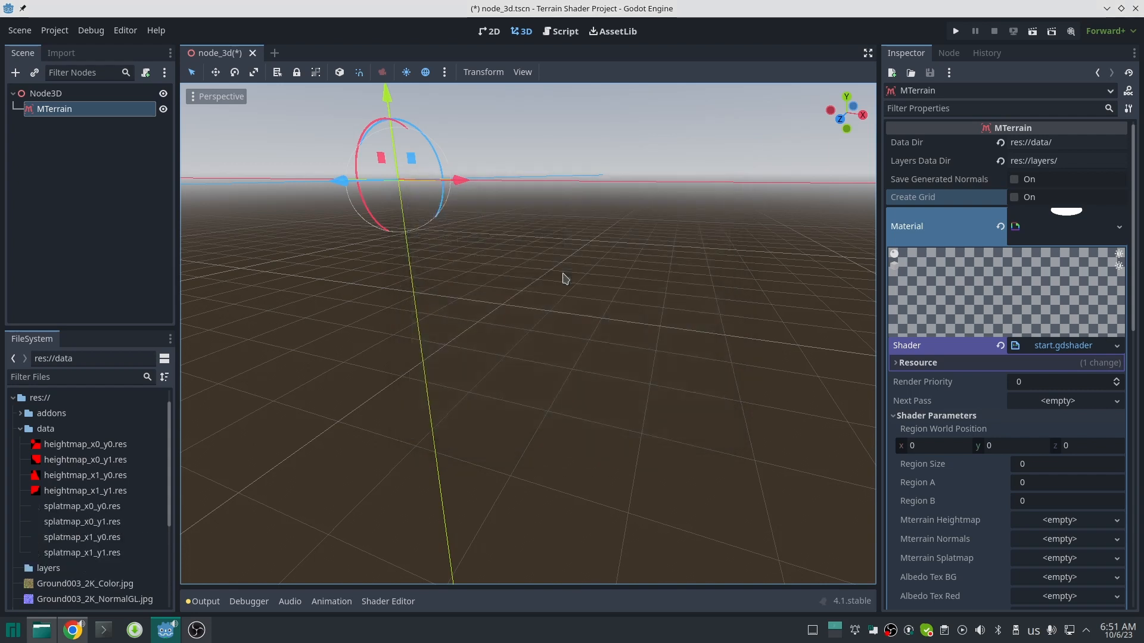
pyautogui.moveTo(1066, 325)
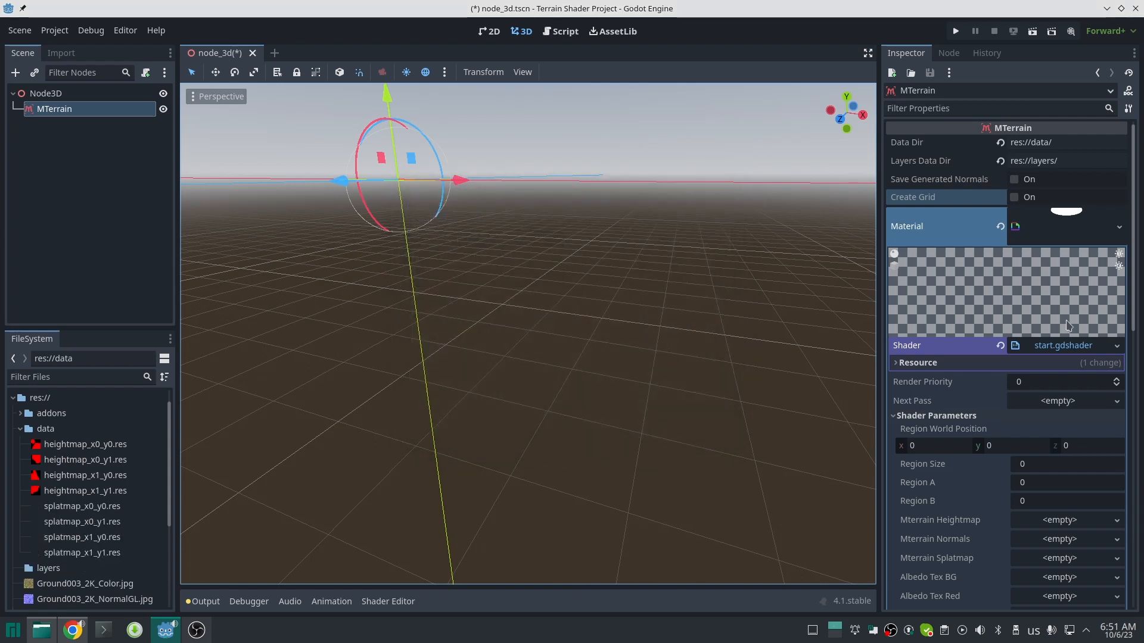
# Step: Add one brush layers group using the Color Paint brush with five layers
pyautogui.click(1013, 197)
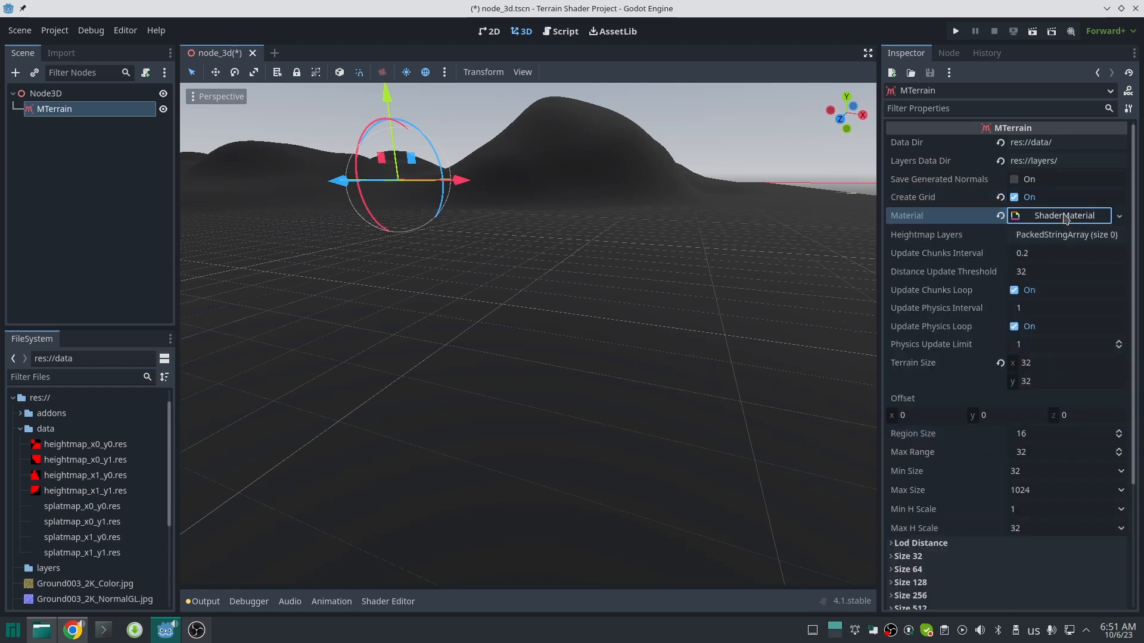
pyautogui.click(1062, 215)
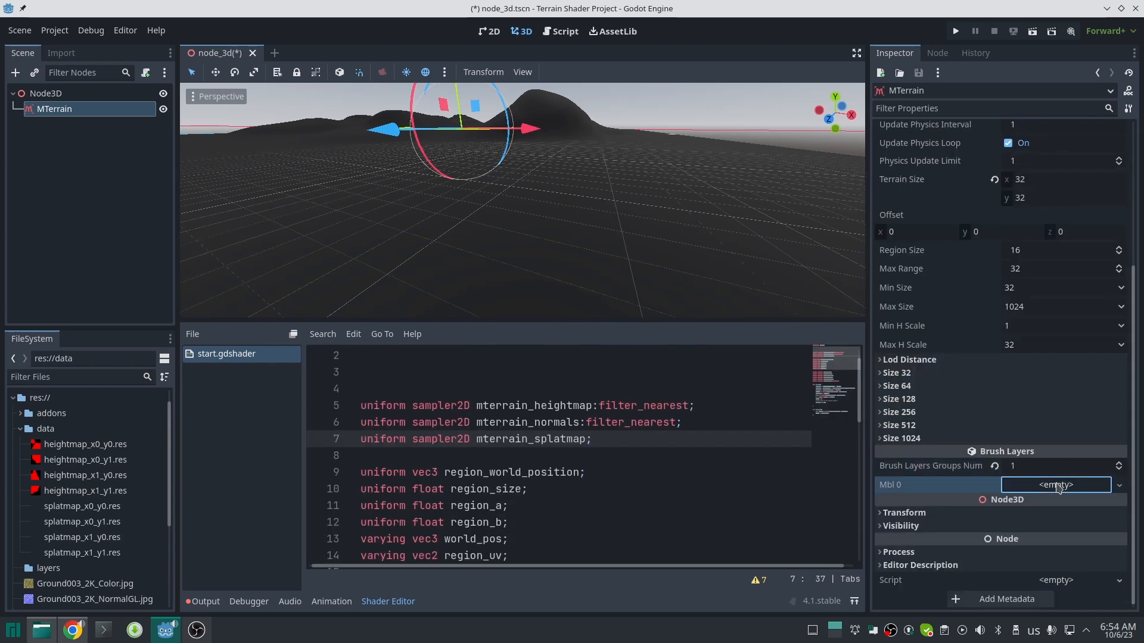
pyautogui.click(1055, 485)
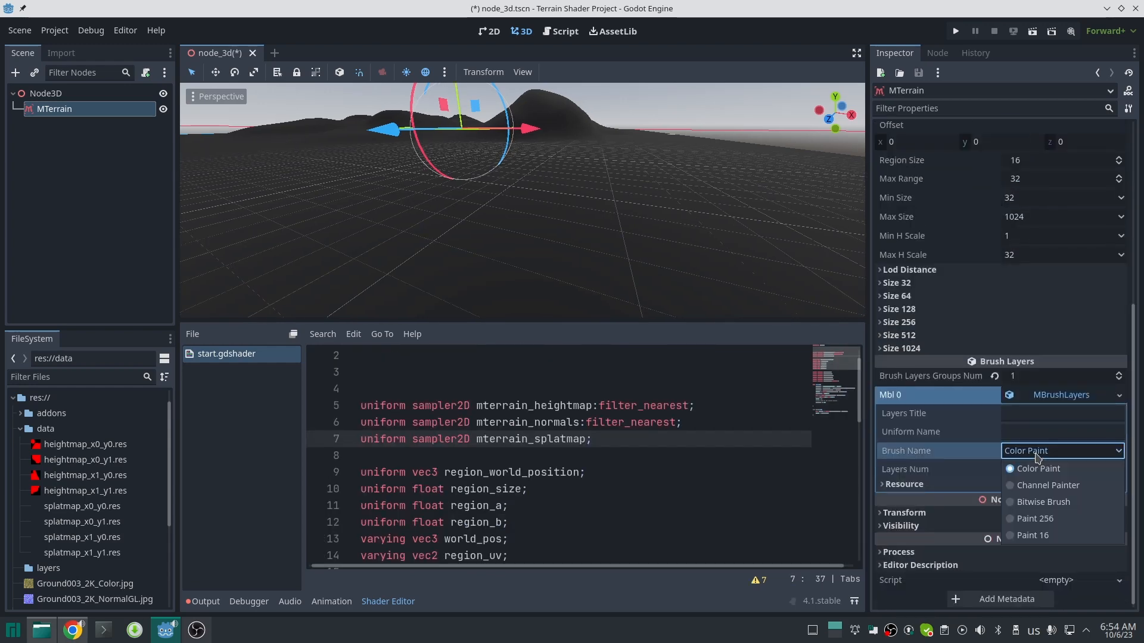
pyautogui.moveTo(1046, 485)
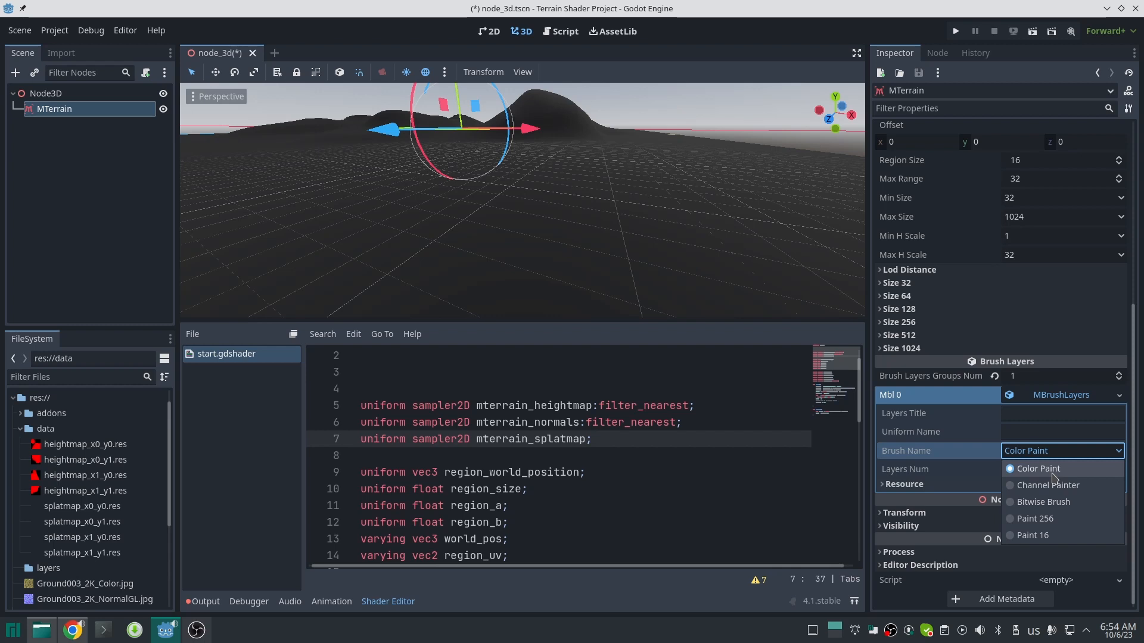
pyautogui.click(1036, 468)
pyautogui.write('5')
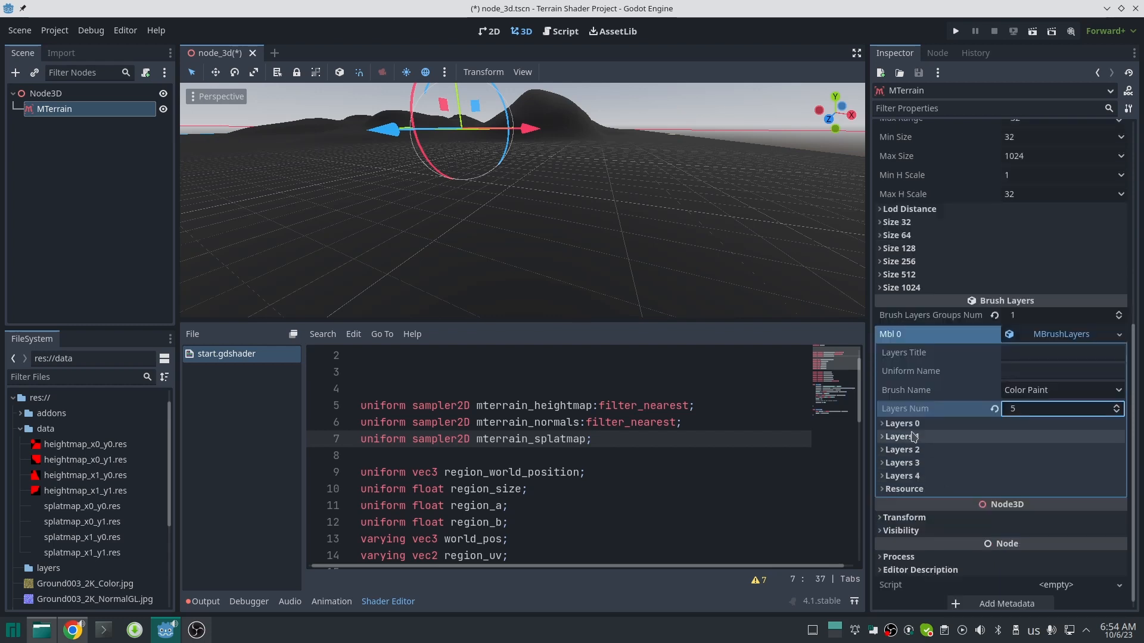
# Step: Fill in the name, icon and colour for each brush layer (bg, red, green, blue, alpha)
pyautogui.click(903, 423)
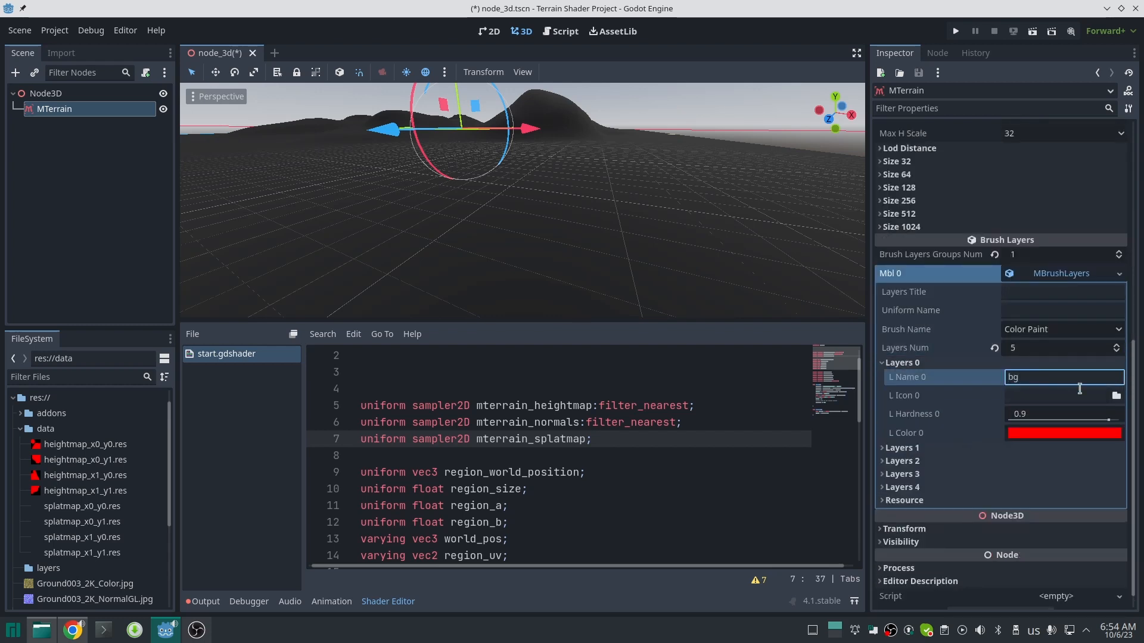
pyautogui.click(1063, 433)
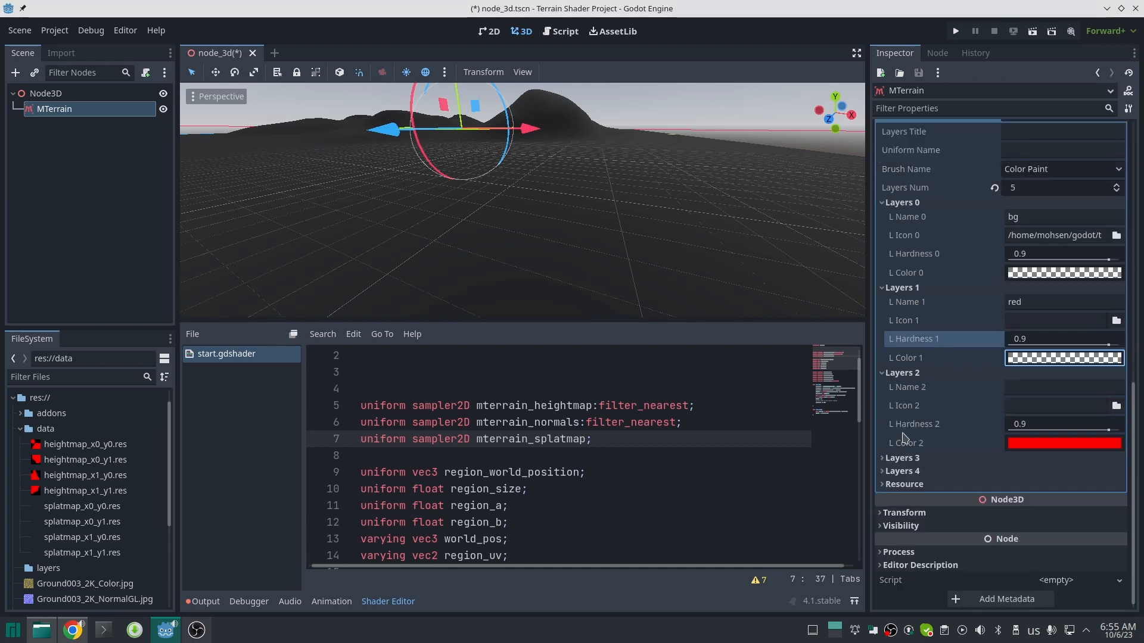
pyautogui.click(1063, 386)
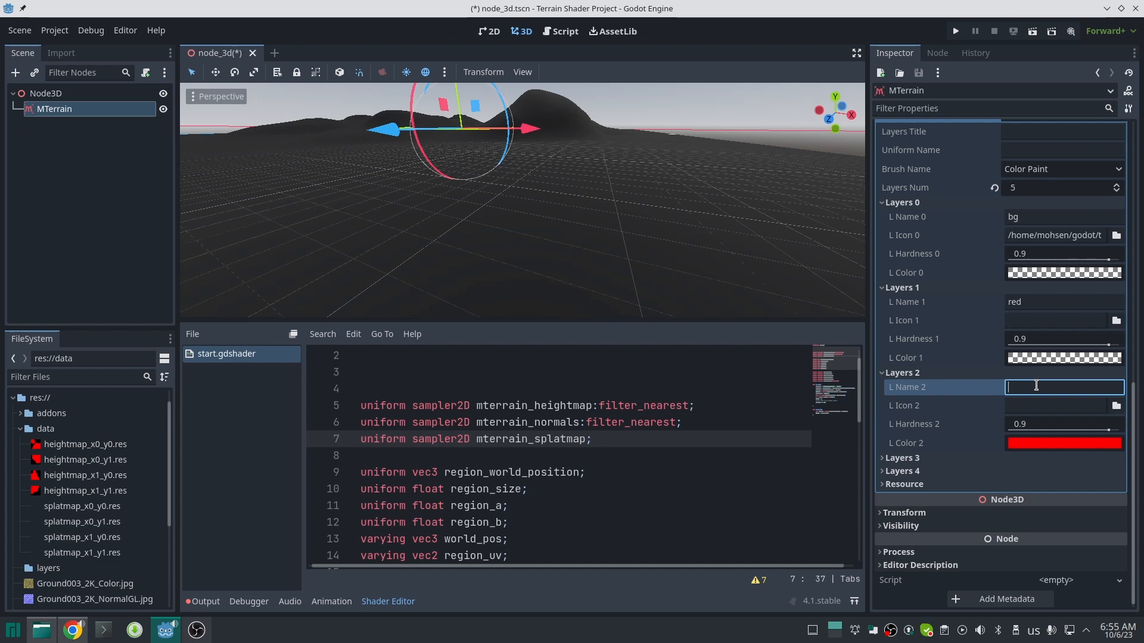
pyautogui.click(1062, 442)
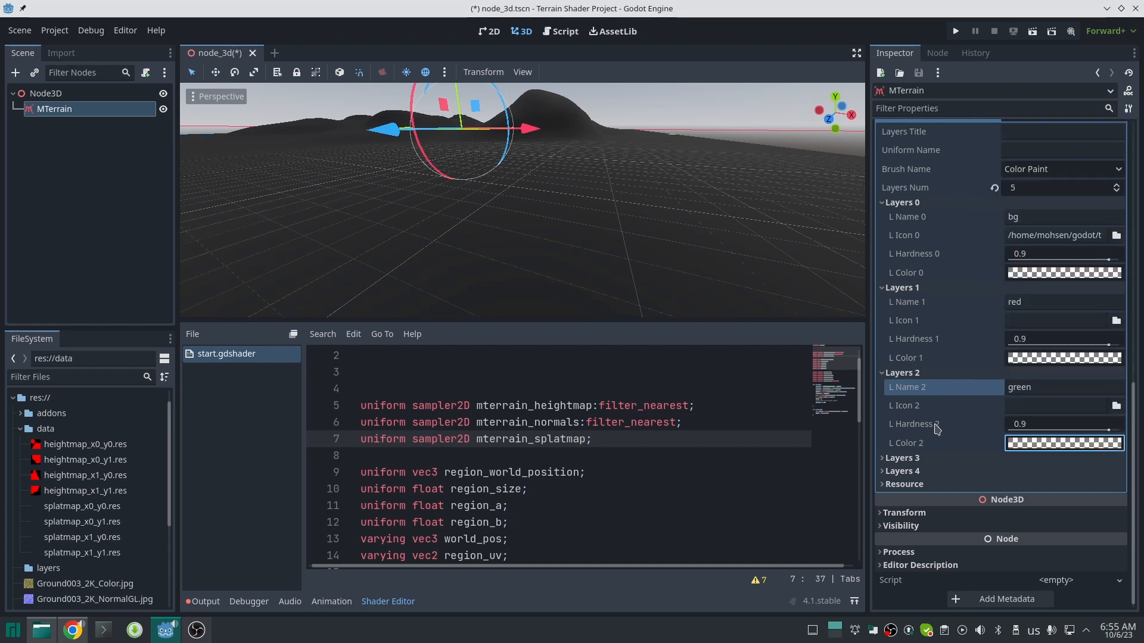
pyautogui.scroll(-3)
pyautogui.write('alpha')
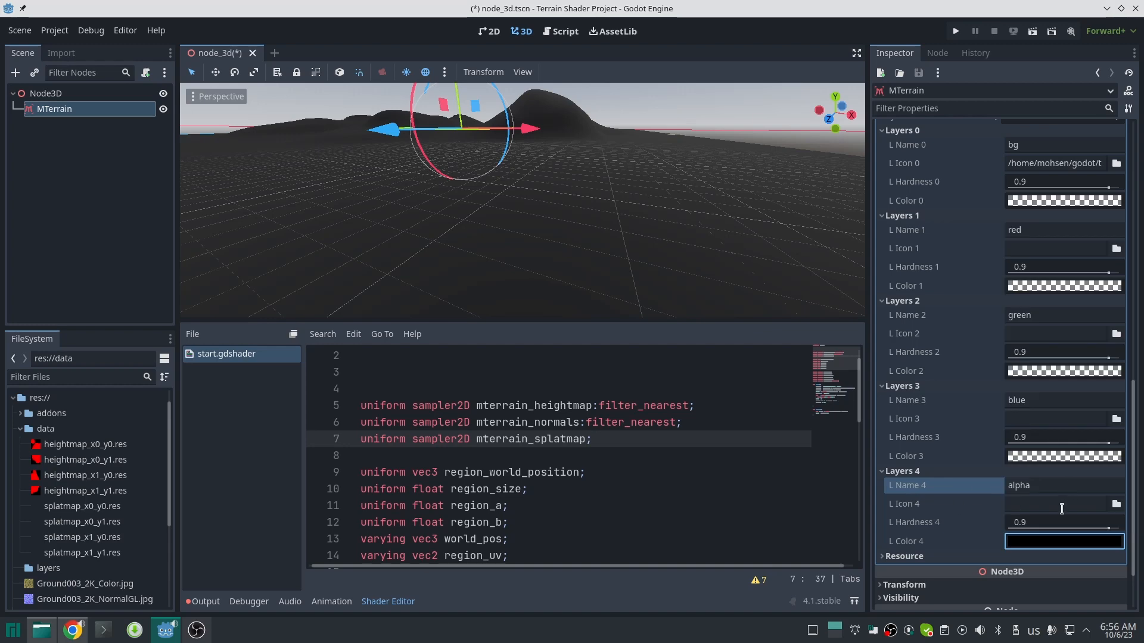
pyautogui.scroll(3)
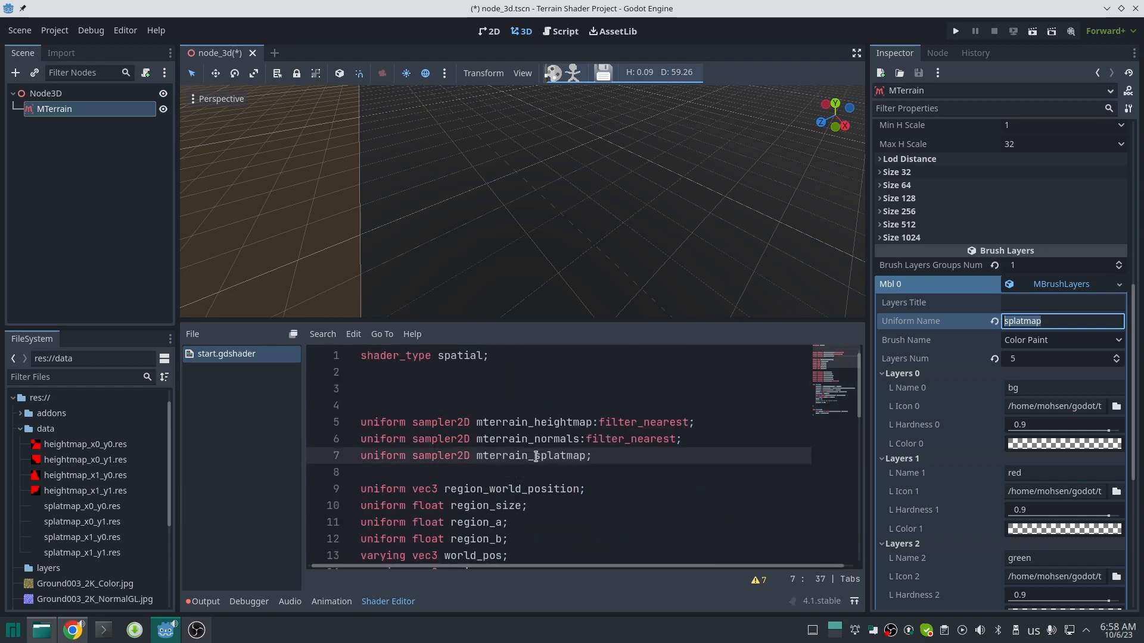
# Step: Set the layer group title to 'layers'
pyautogui.click(1061, 302)
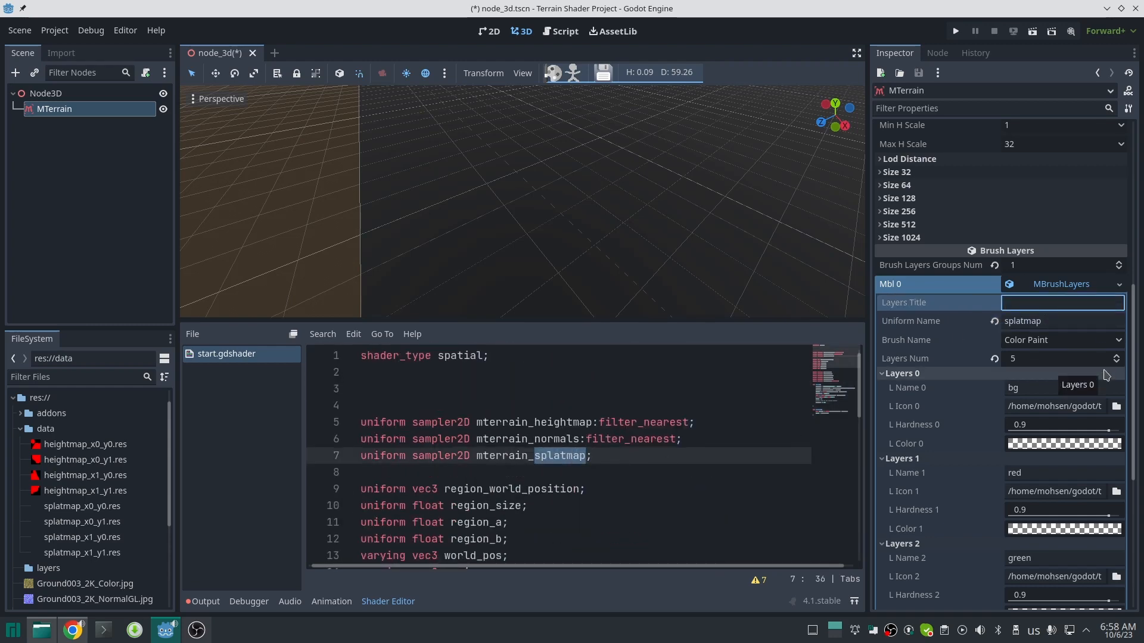
pyautogui.click(1061, 302)
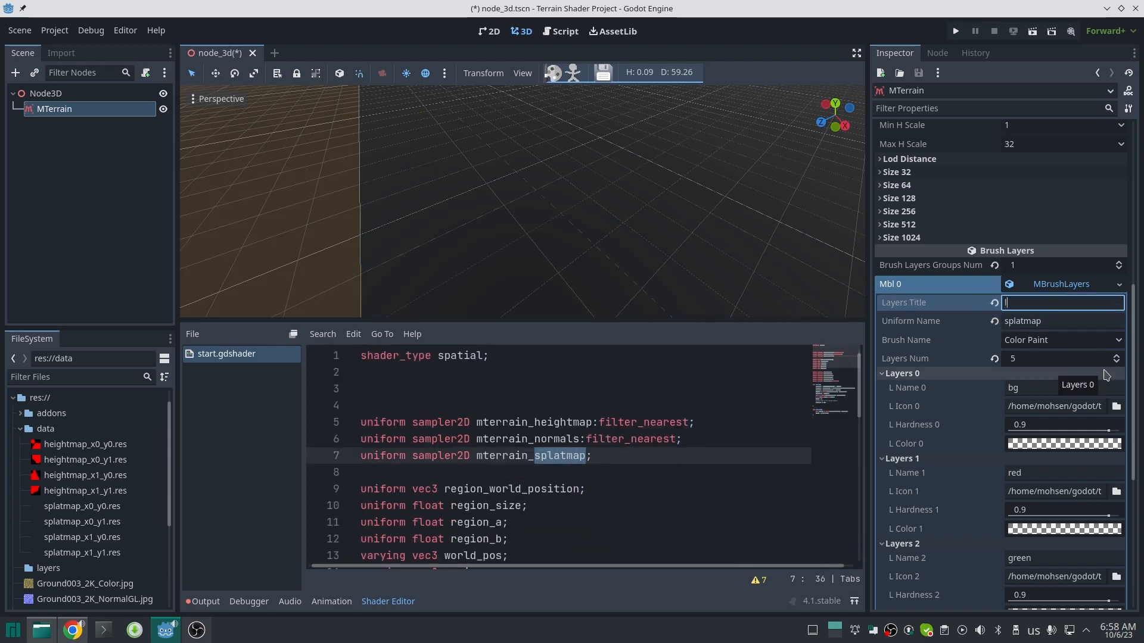
pyautogui.write('layers')
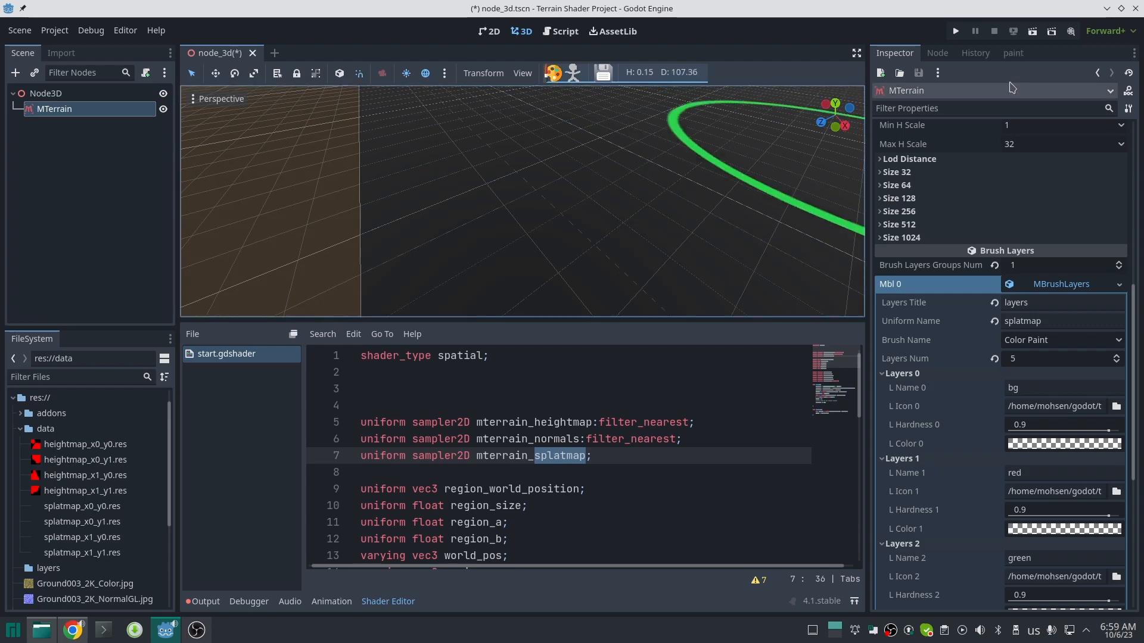
# Step: Open the terrain paint panel and select the blue layer for painting
pyautogui.click(1012, 53)
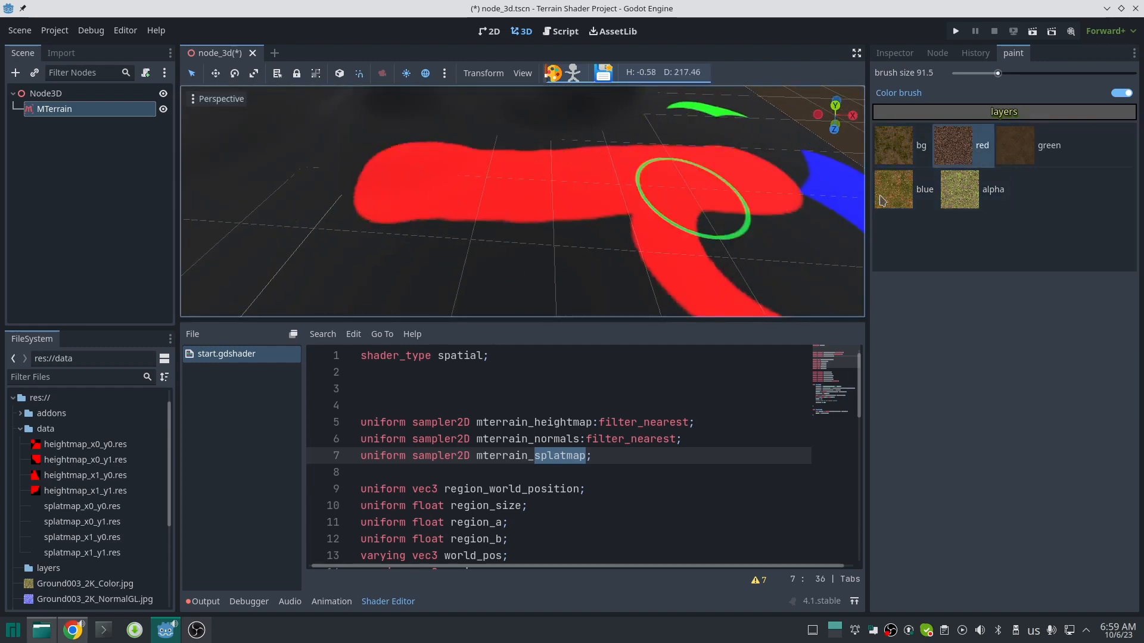
pyautogui.click(1030, 144)
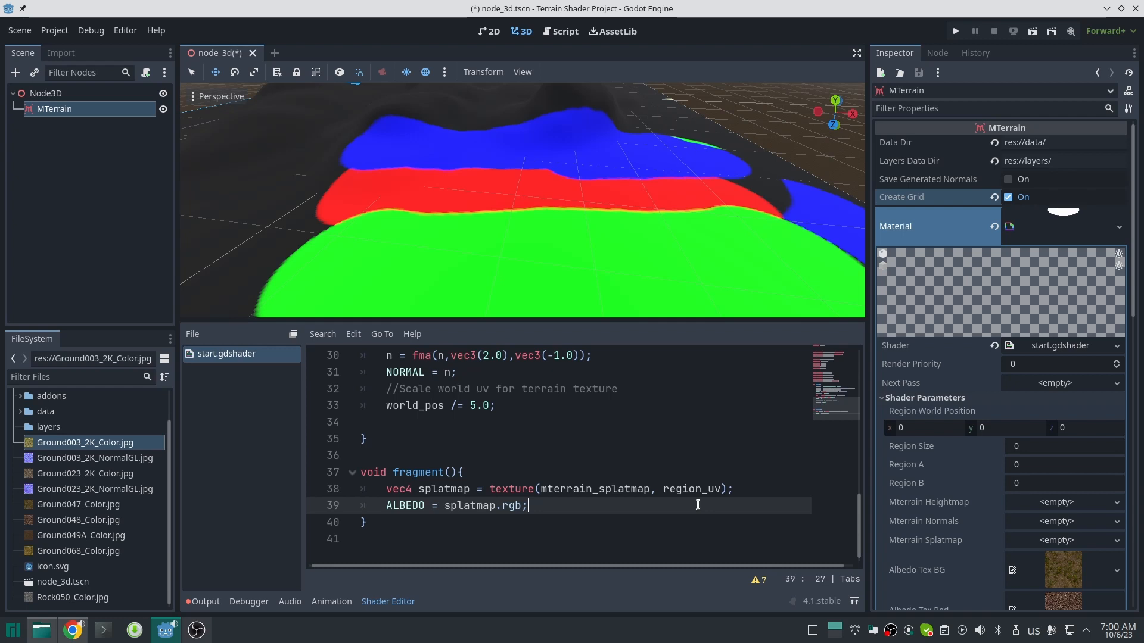
pyautogui.moveTo(739, 503)
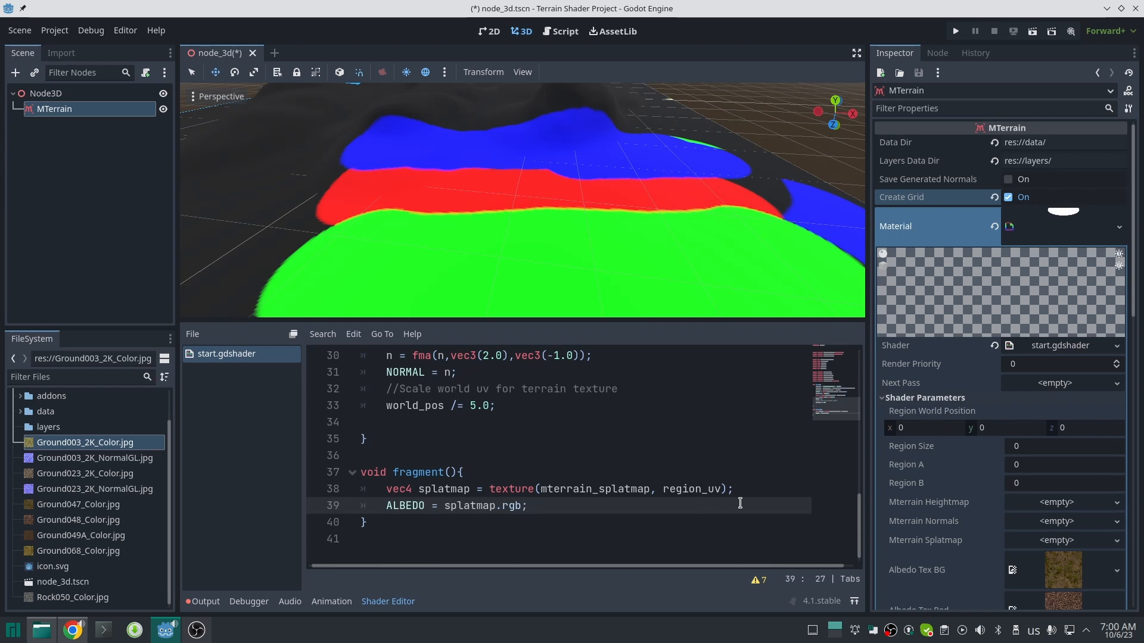
# Step: In fragment(), sample albedo_tex_bg and mix the colour textures by splatmap channels into albedo
pyautogui.press('Return')
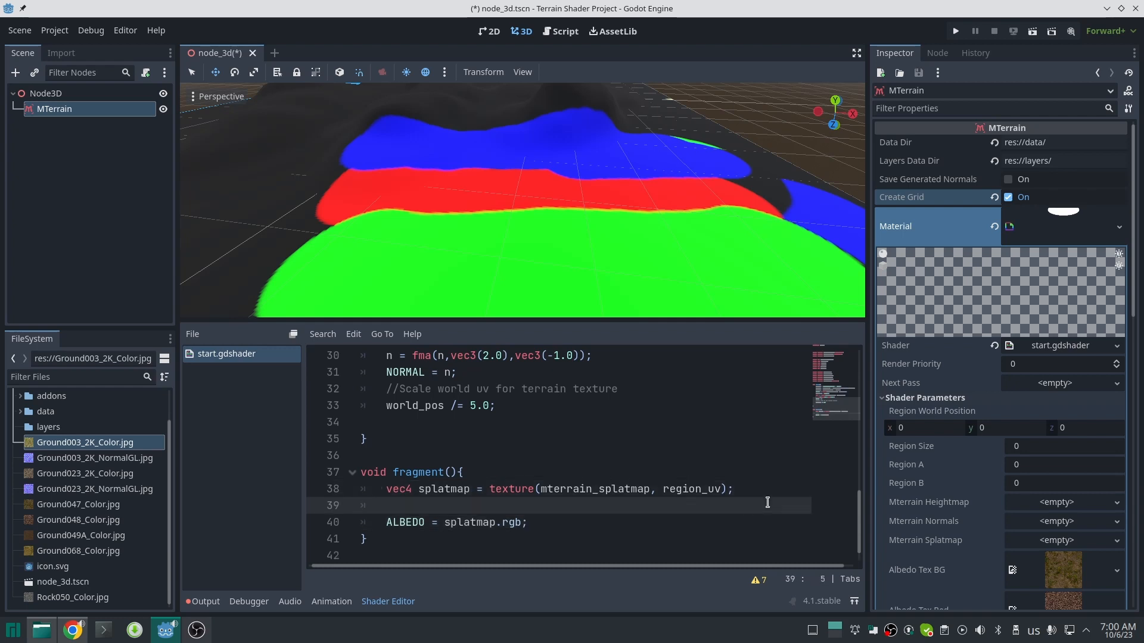
pyautogui.write('vec3')
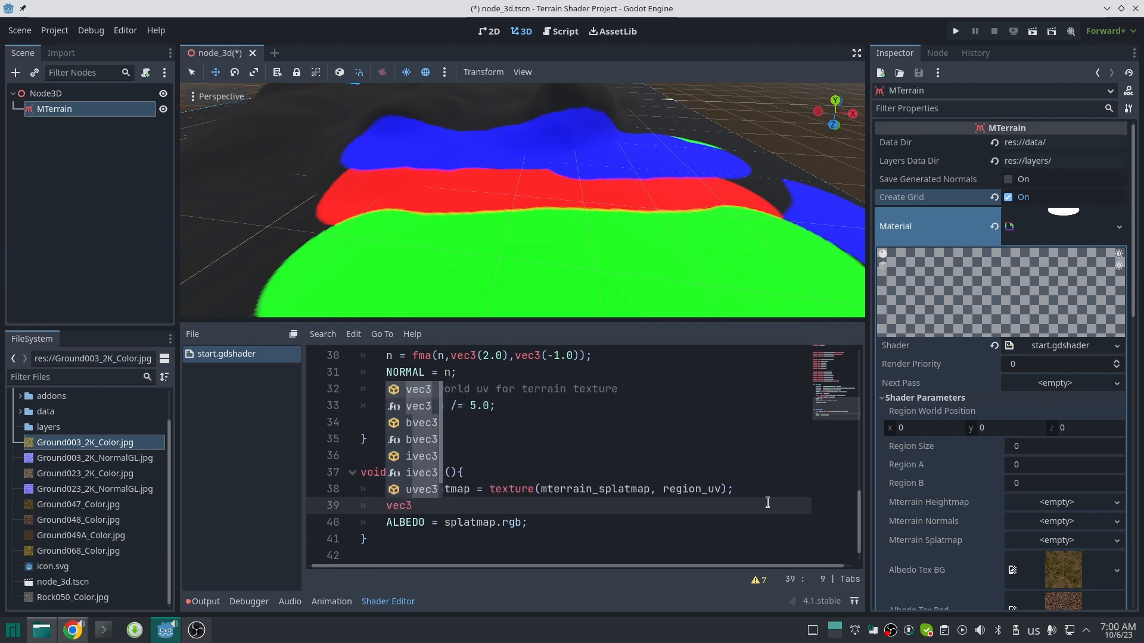
pyautogui.write('albedo = texture(albedo_tex_bg,world_pos.xz')
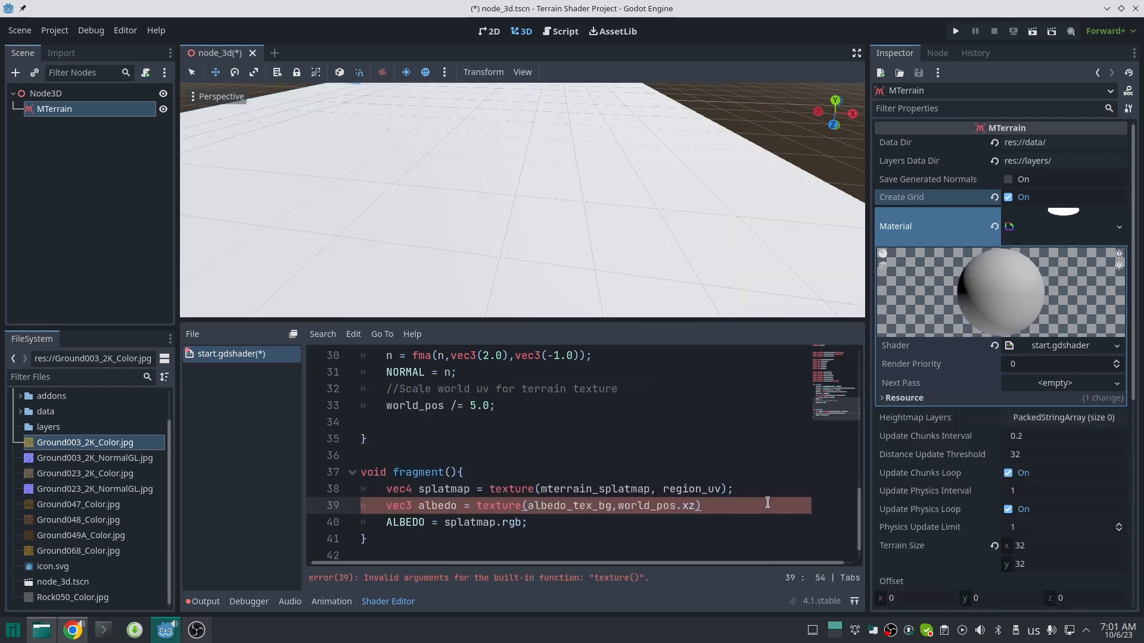
pyautogui.write('.rgb;')
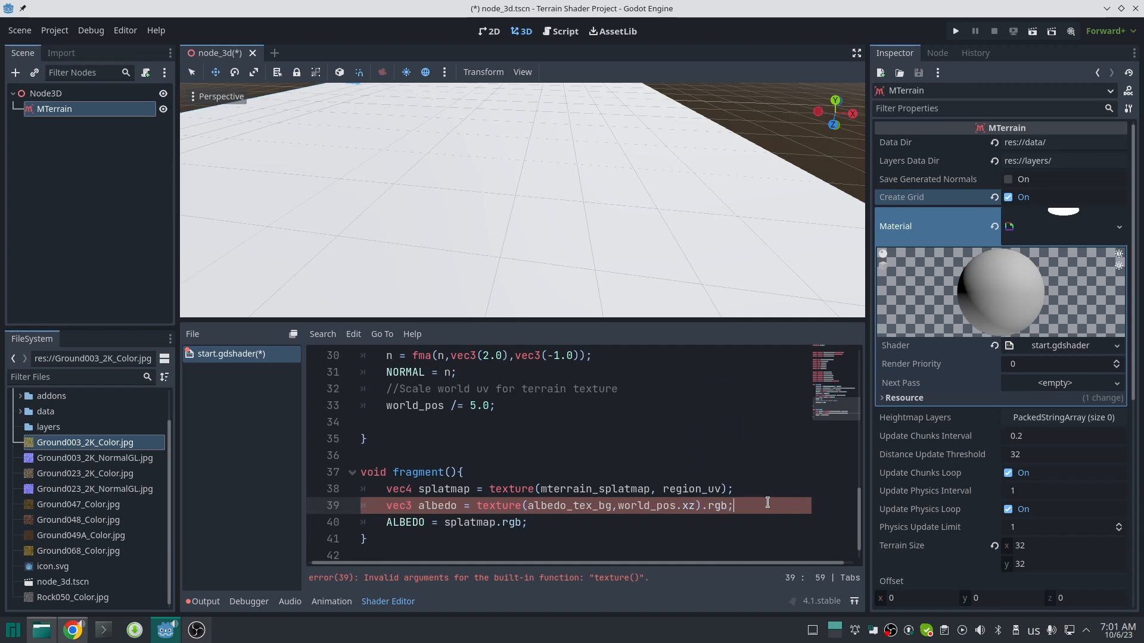
pyautogui.write('albedo = mix(albedo,texture(albedo_tex_red,world_pos.xz).rgb,splatmap')
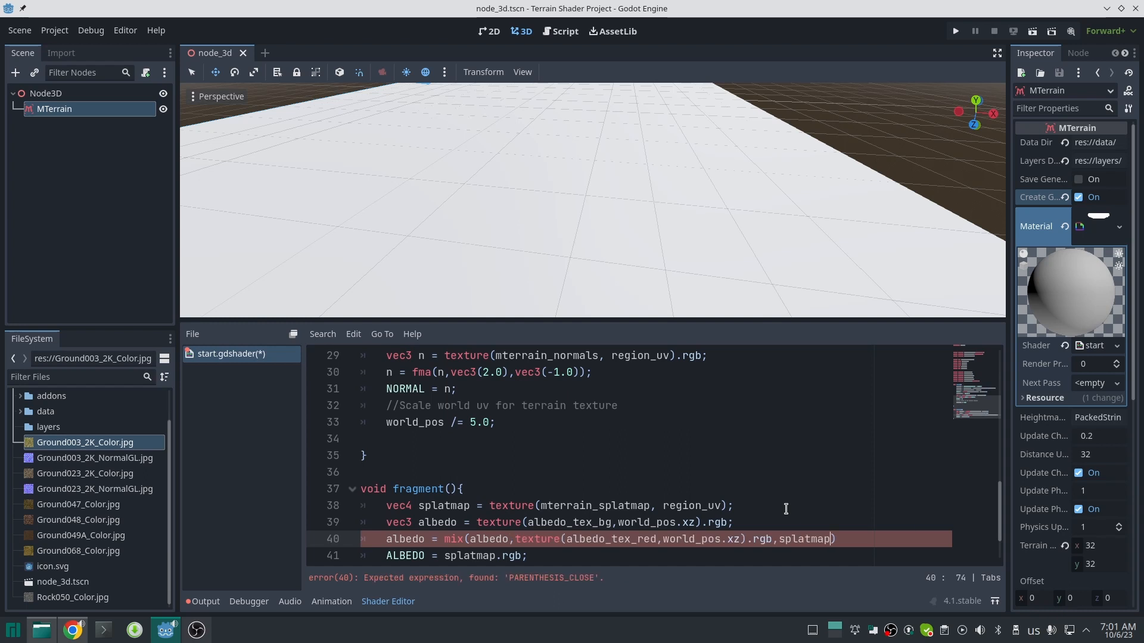
pyautogui.write('.r);')
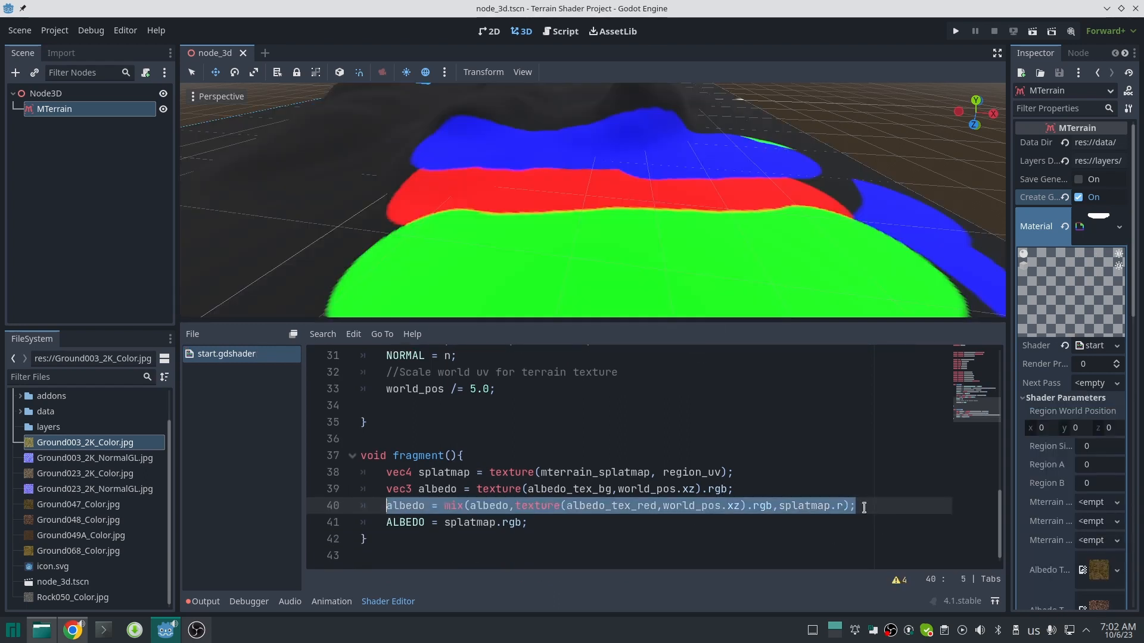
pyautogui.write('albedo = mix(albedo,texture(albedo_tex_green,world_pos.xz).rgb,splatmap.r);')
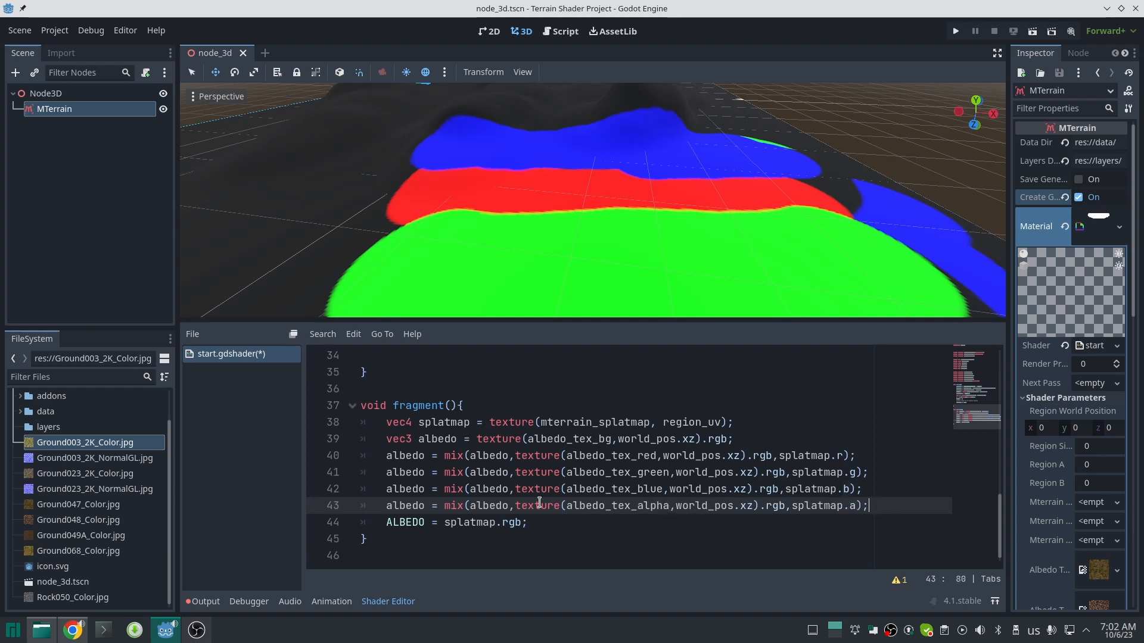
pyautogui.write('al')
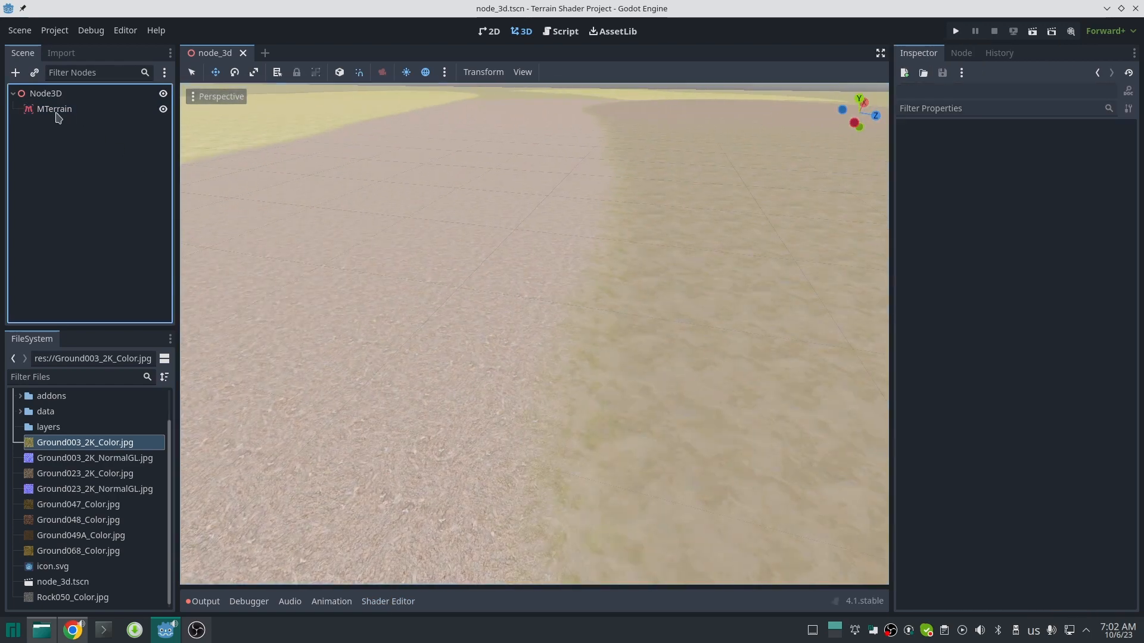
# Step: Select the MTerrain node and paint patches with the alpha and green texture layers
pyautogui.click(53, 109)
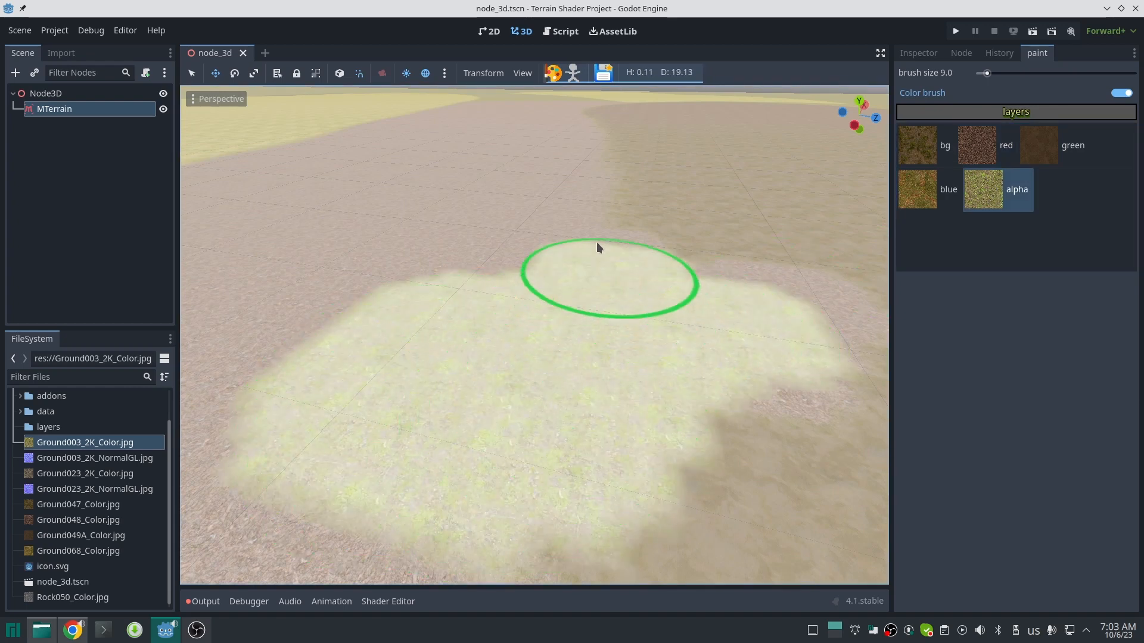
pyautogui.click(1037, 144)
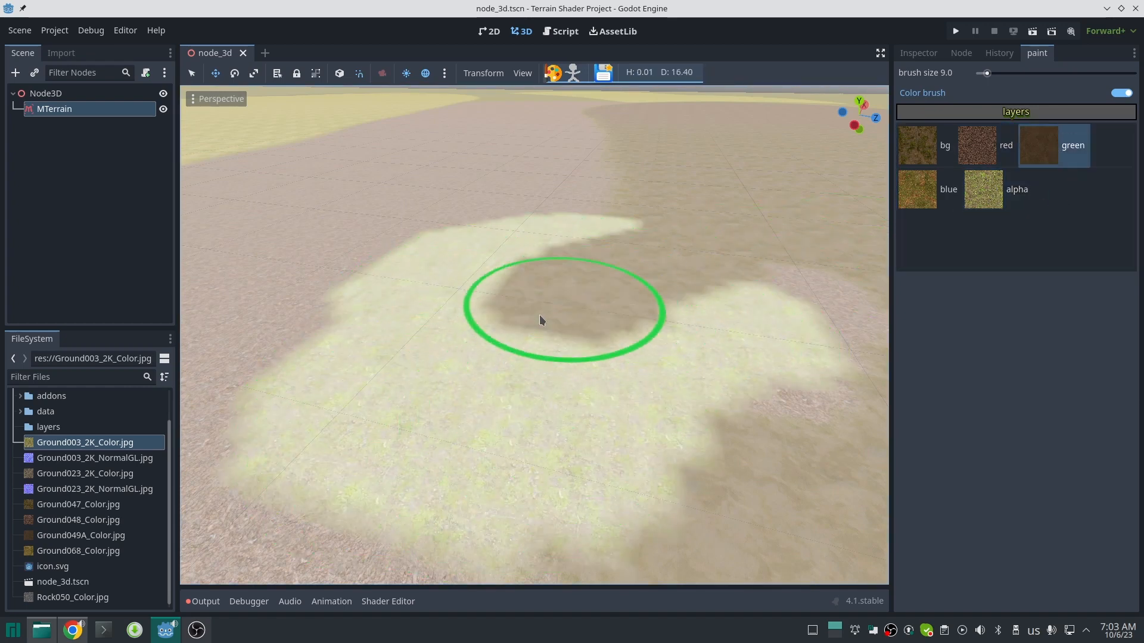